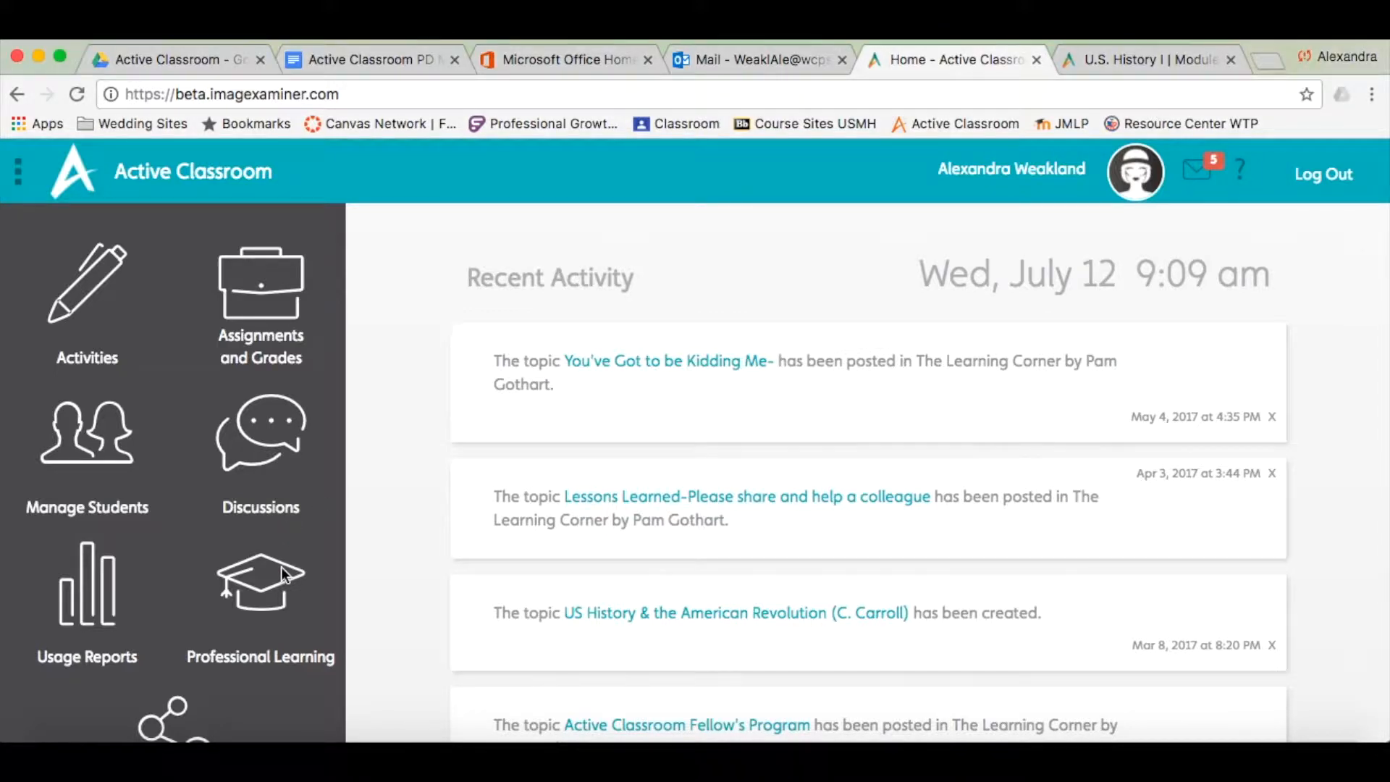
Step: Go to the Professional Learning area from the home dashboard sidebar
click(259, 582)
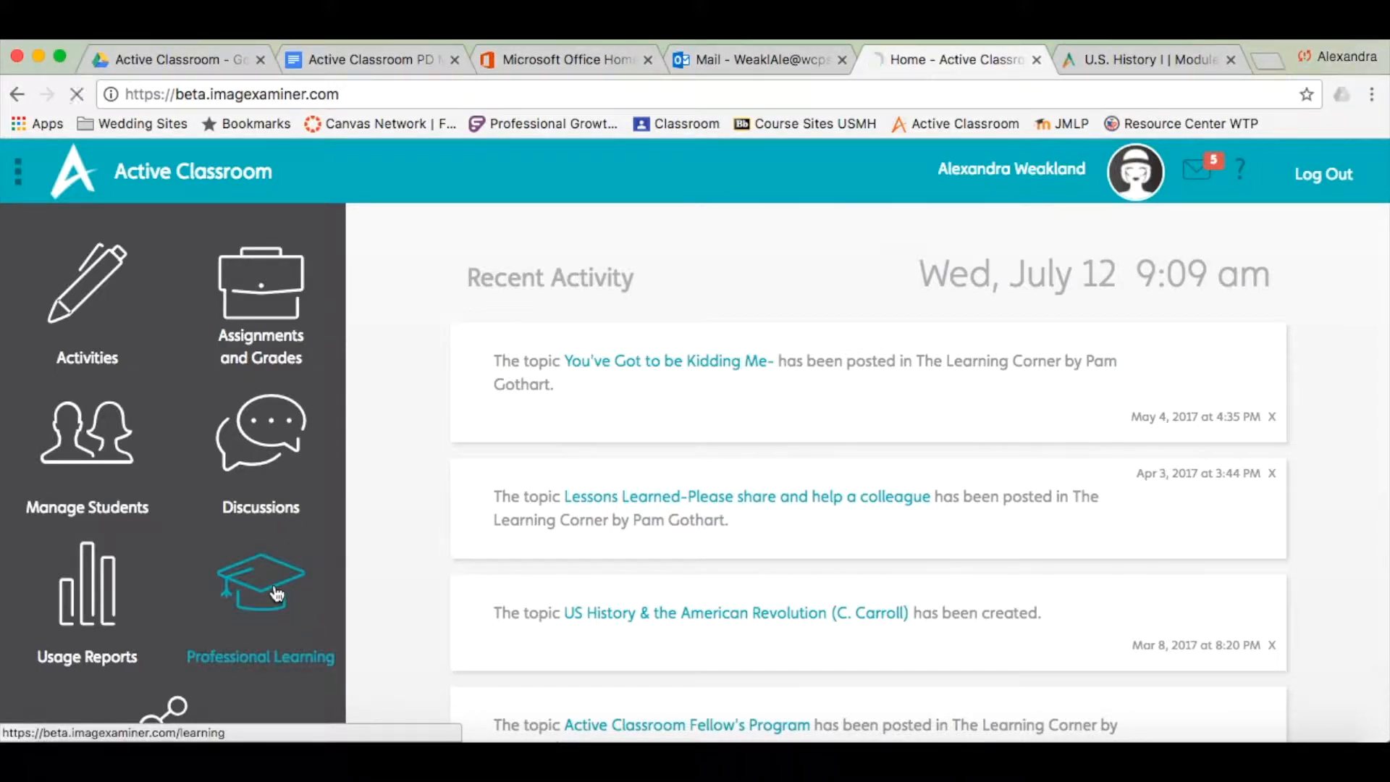
click(259, 593)
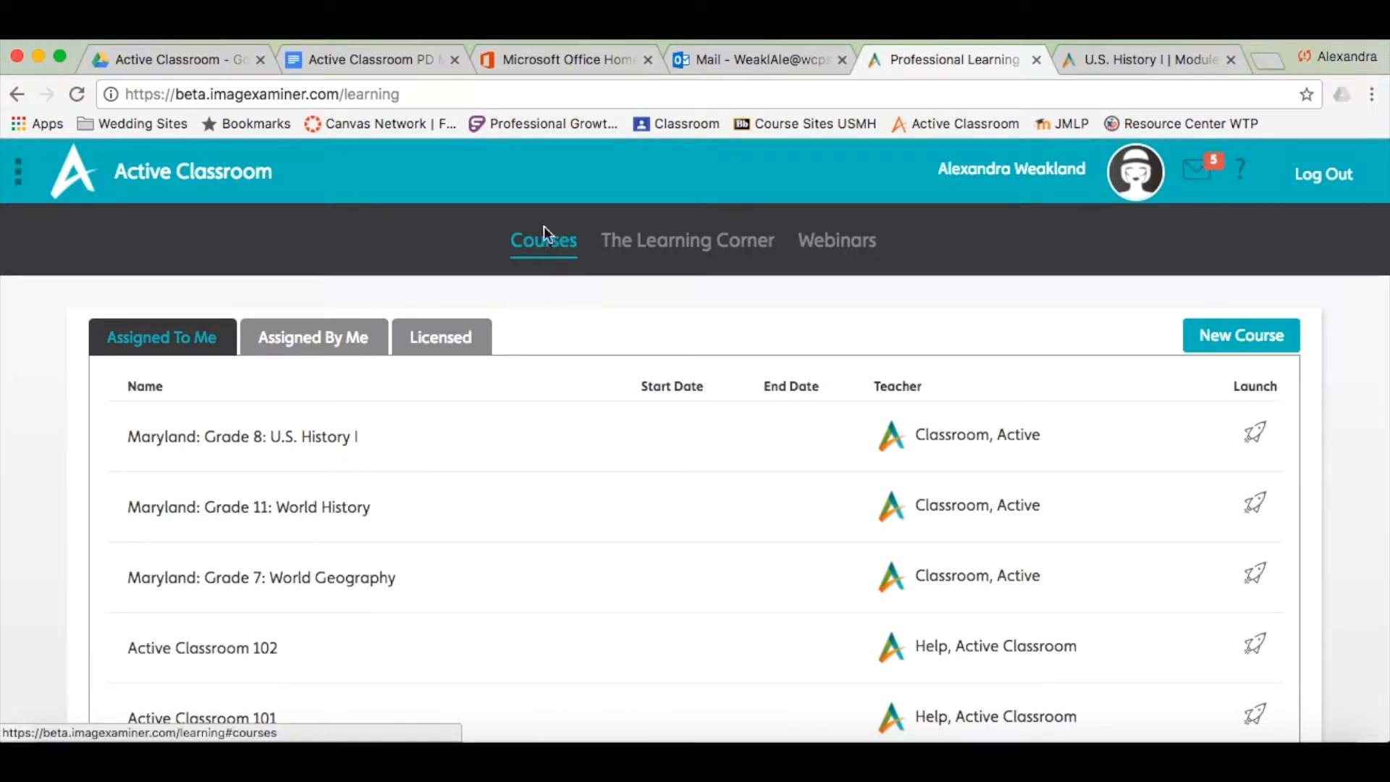
mouse_move(540, 233)
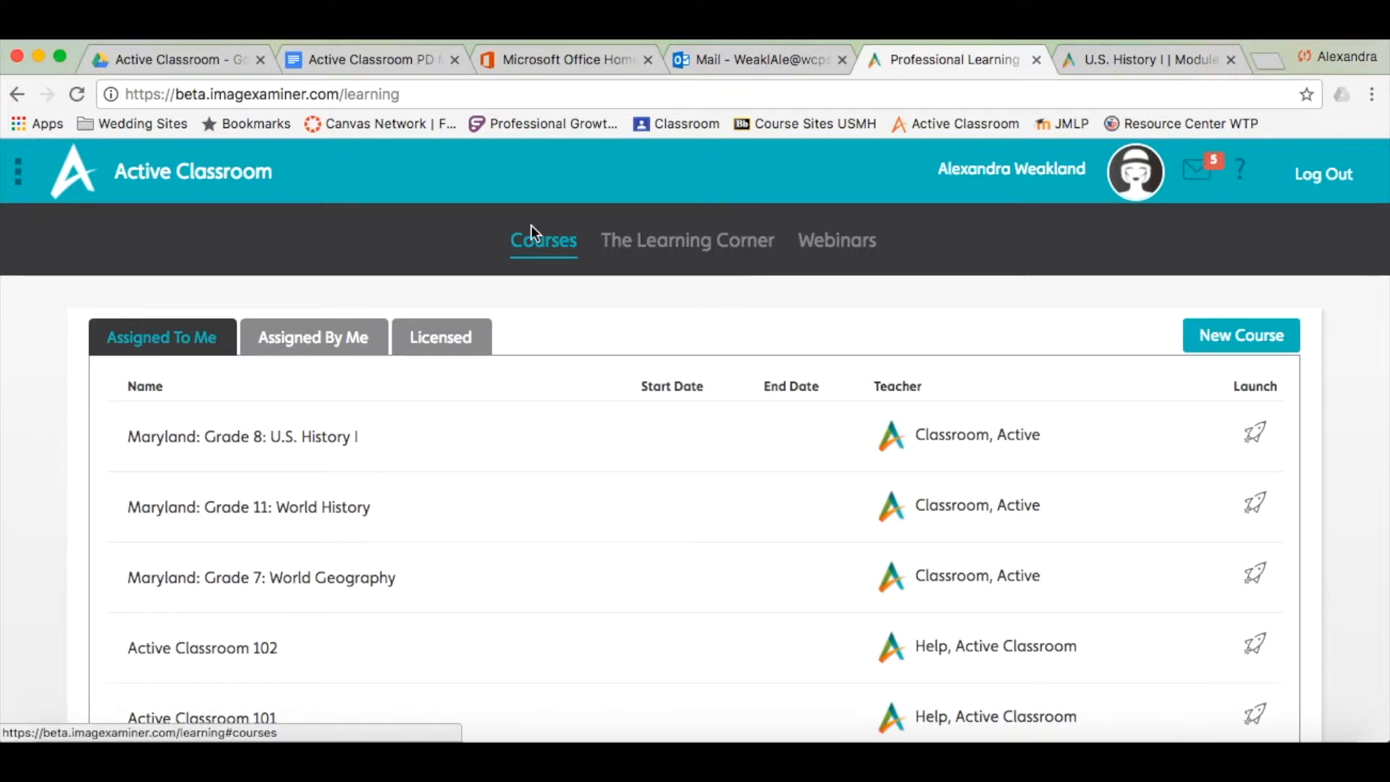
mouse_move(196, 307)
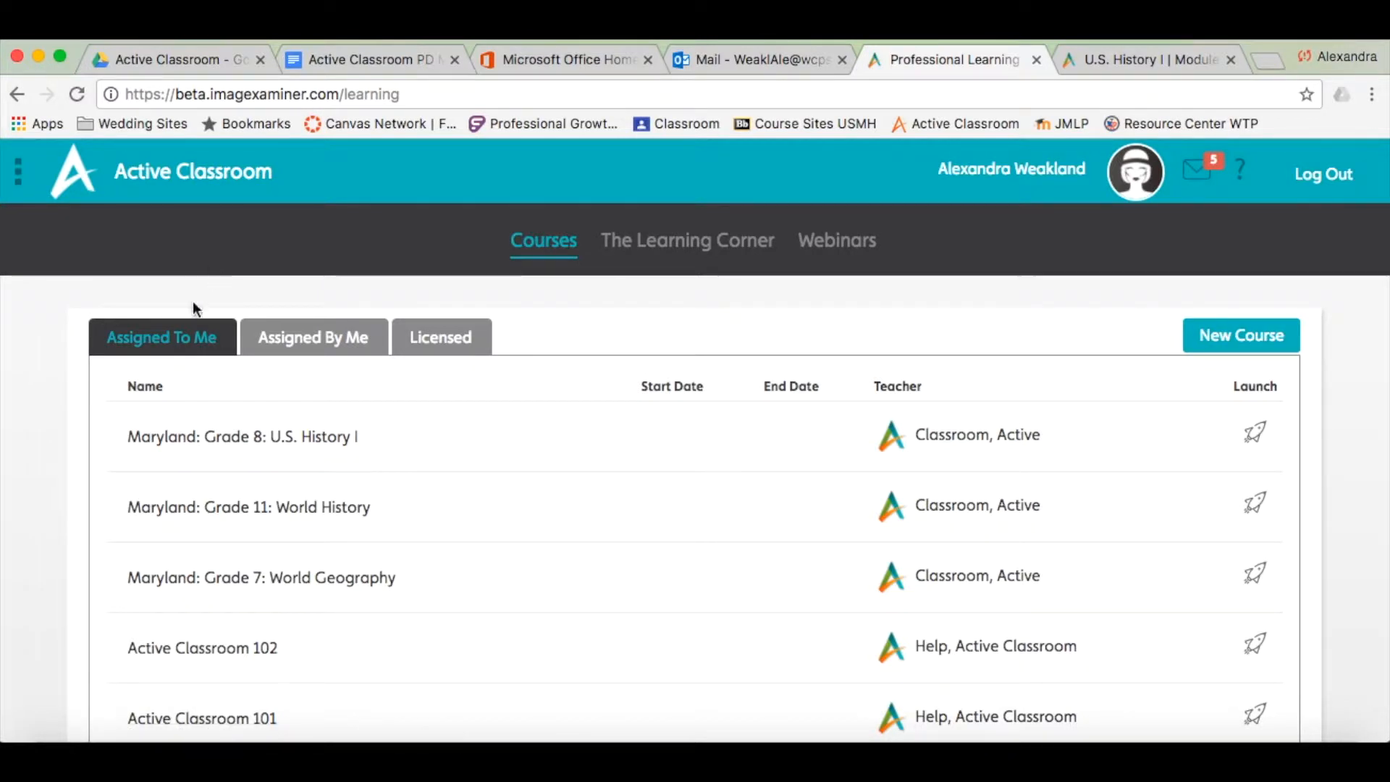
mouse_move(82, 380)
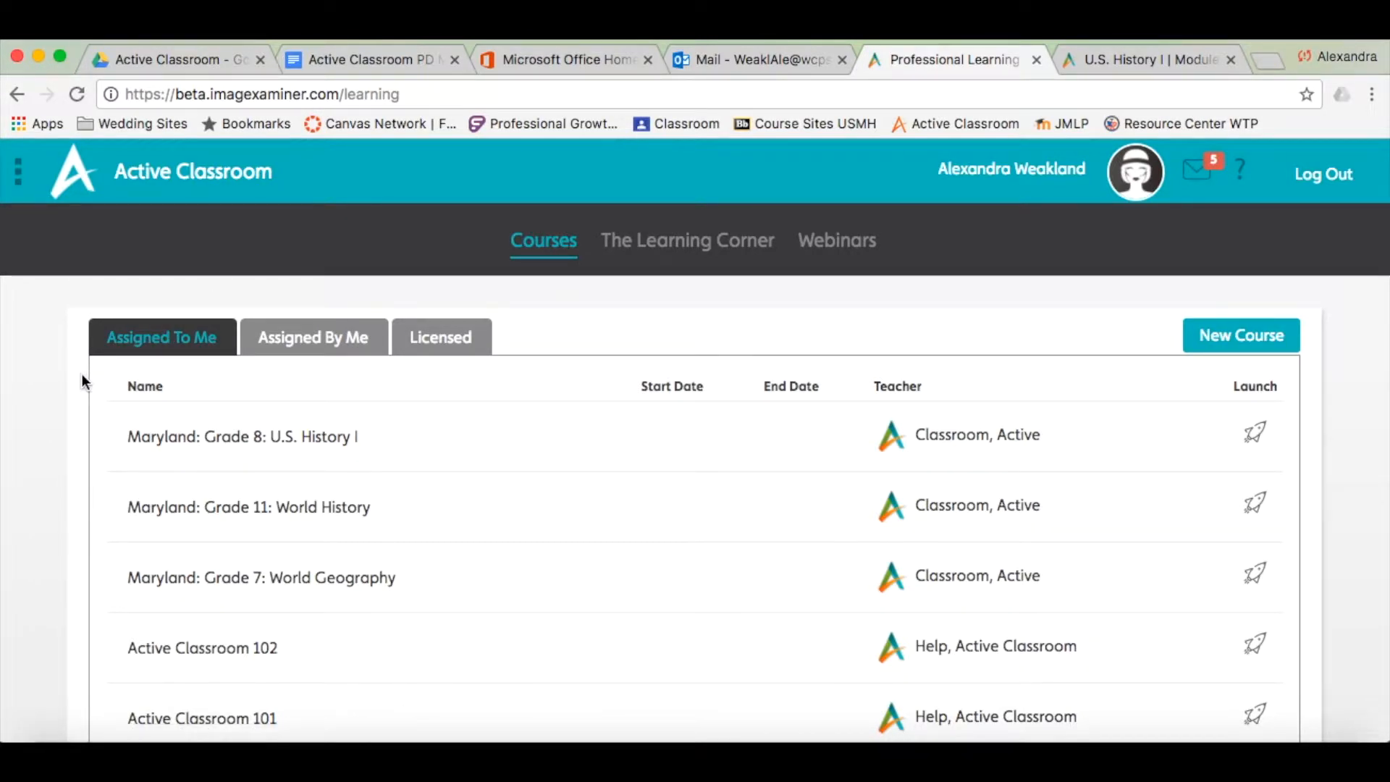
mouse_move(981, 452)
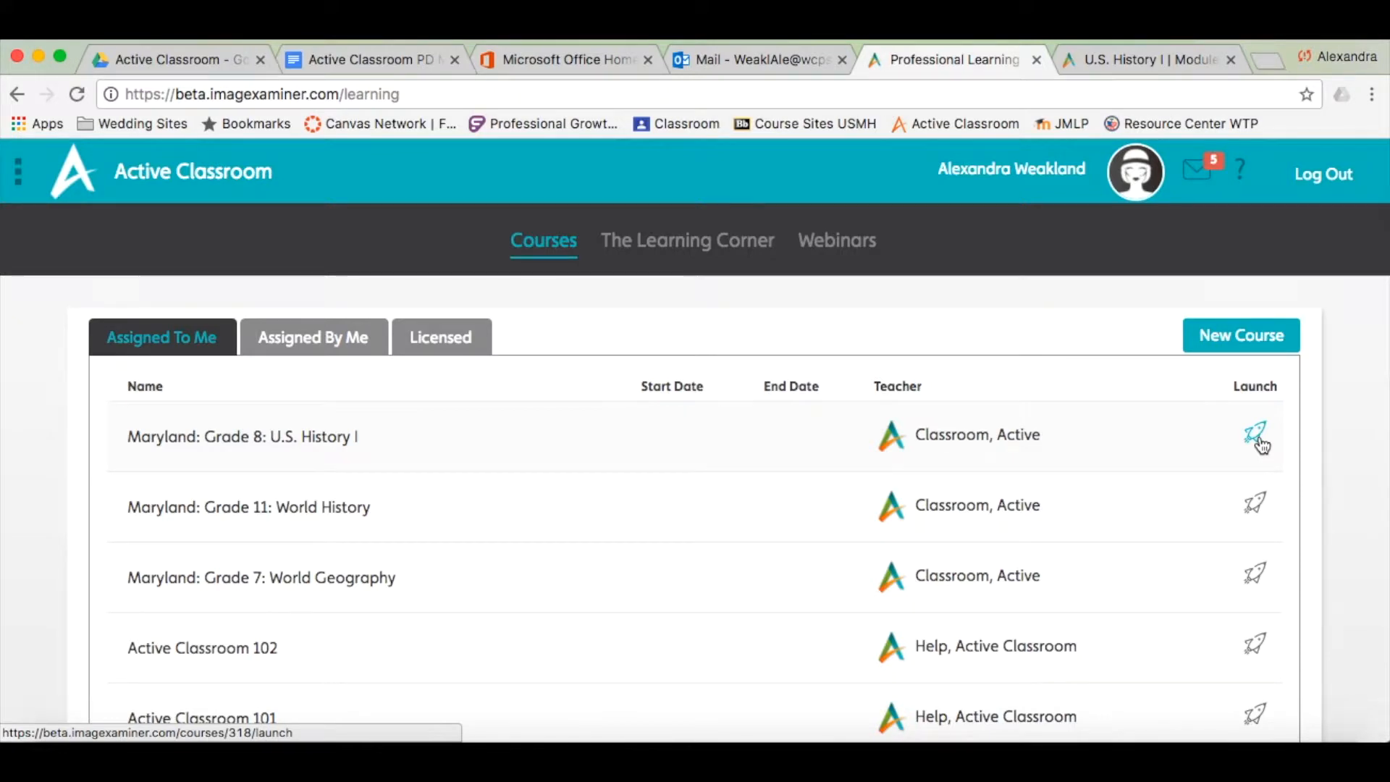
Step: Launch Maryland: Grade 8: U.S. History I and browse down Module 1a to its Activities
click(1256, 436)
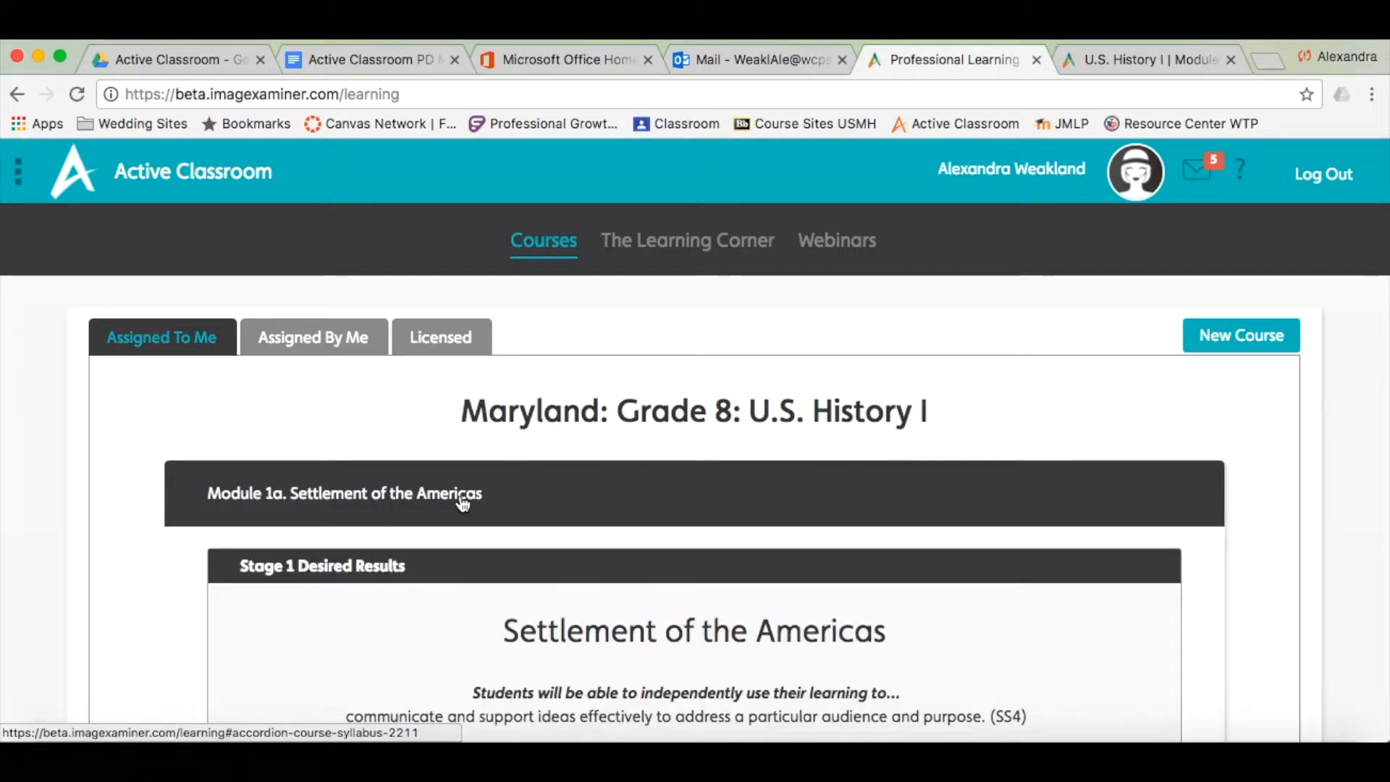
scroll(down, 3)
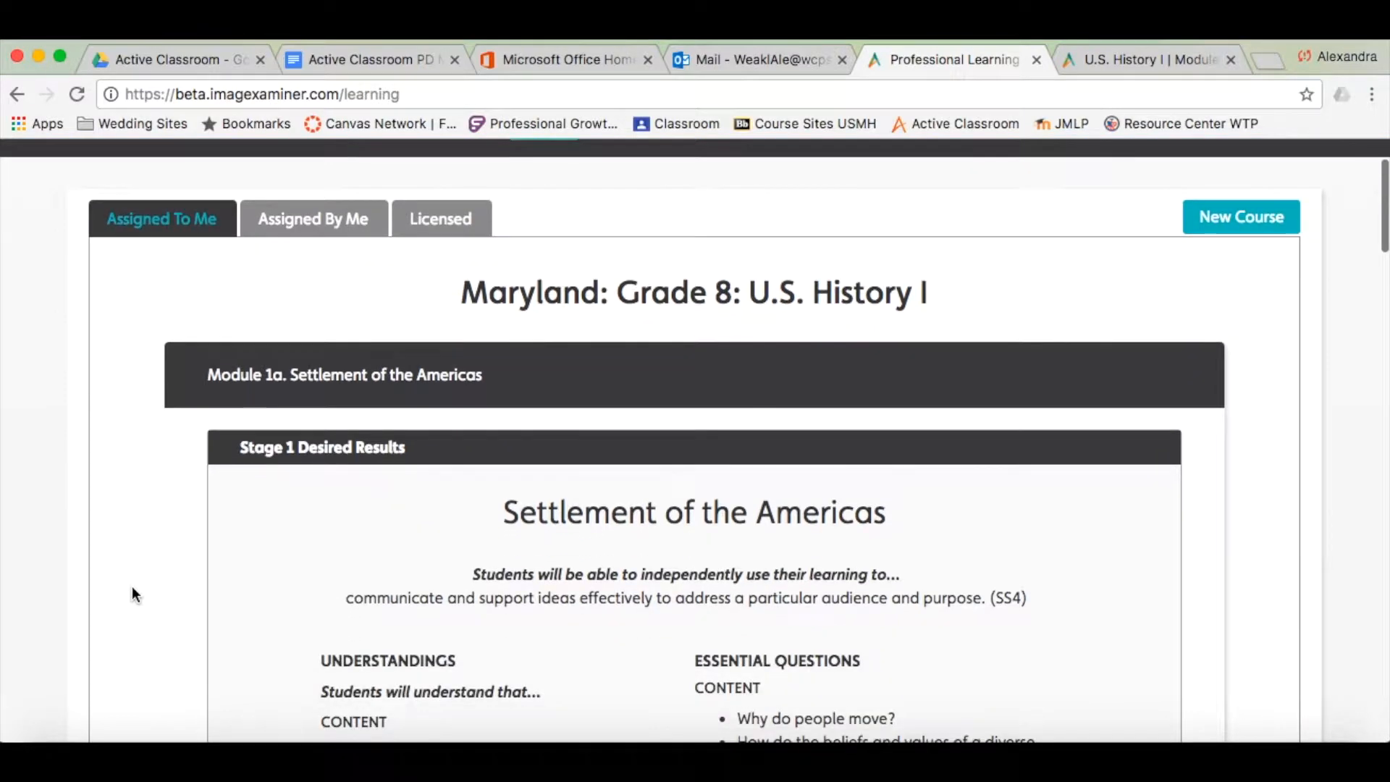
scroll(down, 3)
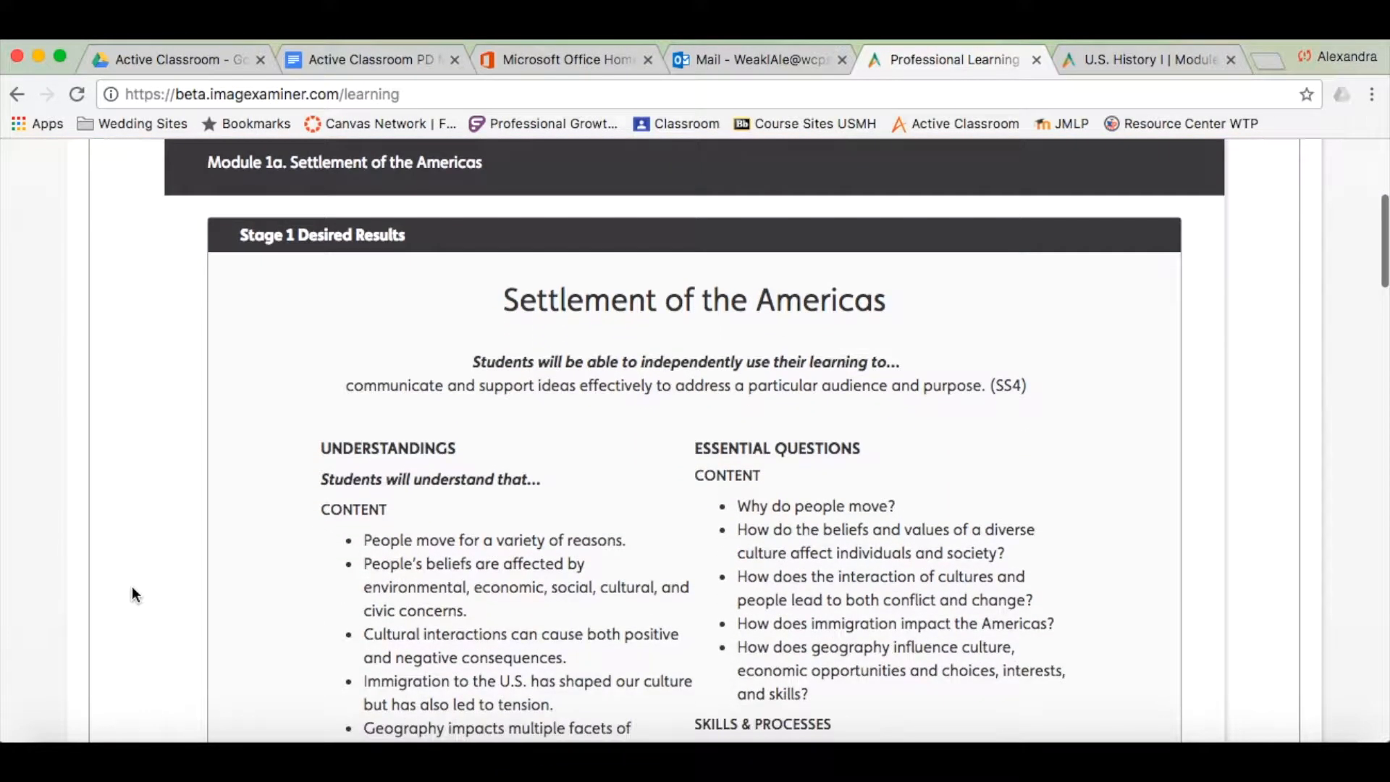
scroll(down, 3)
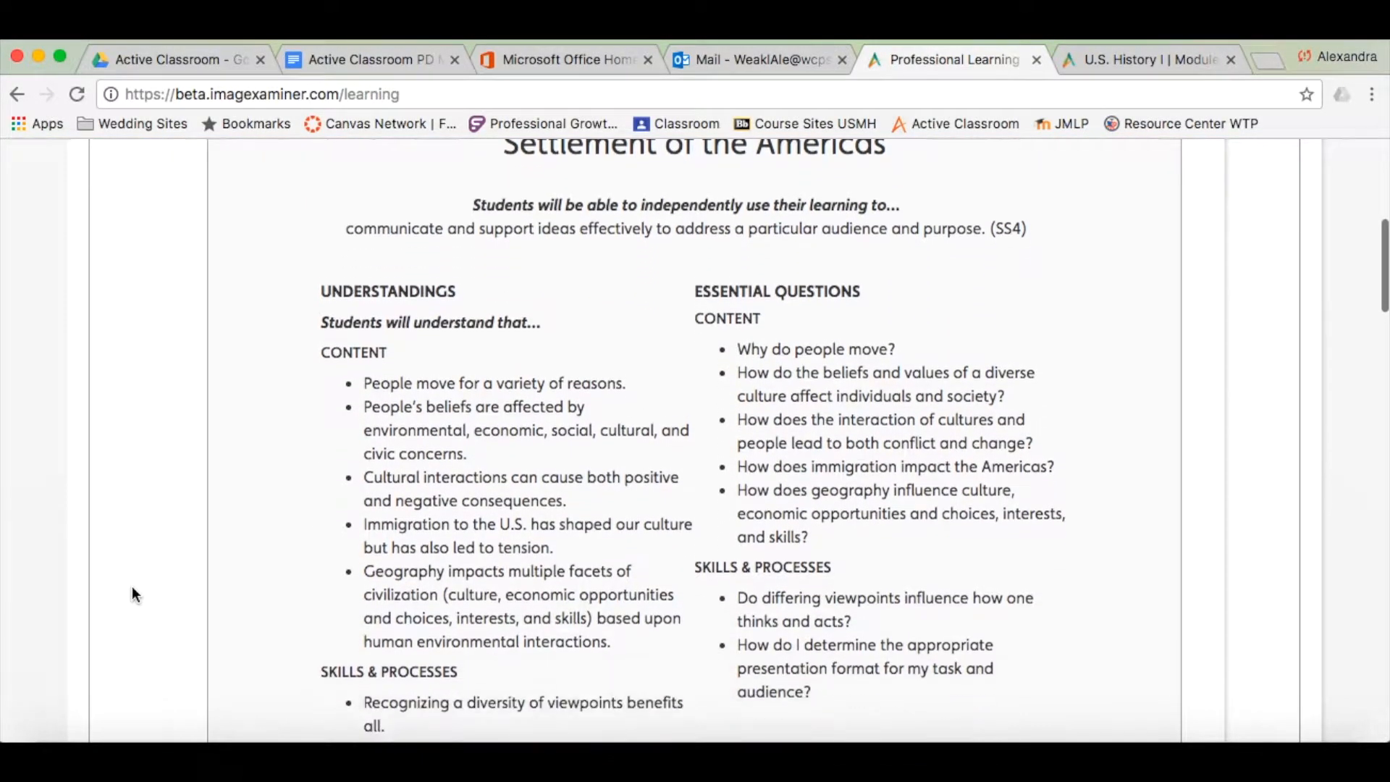
scroll(down, 3)
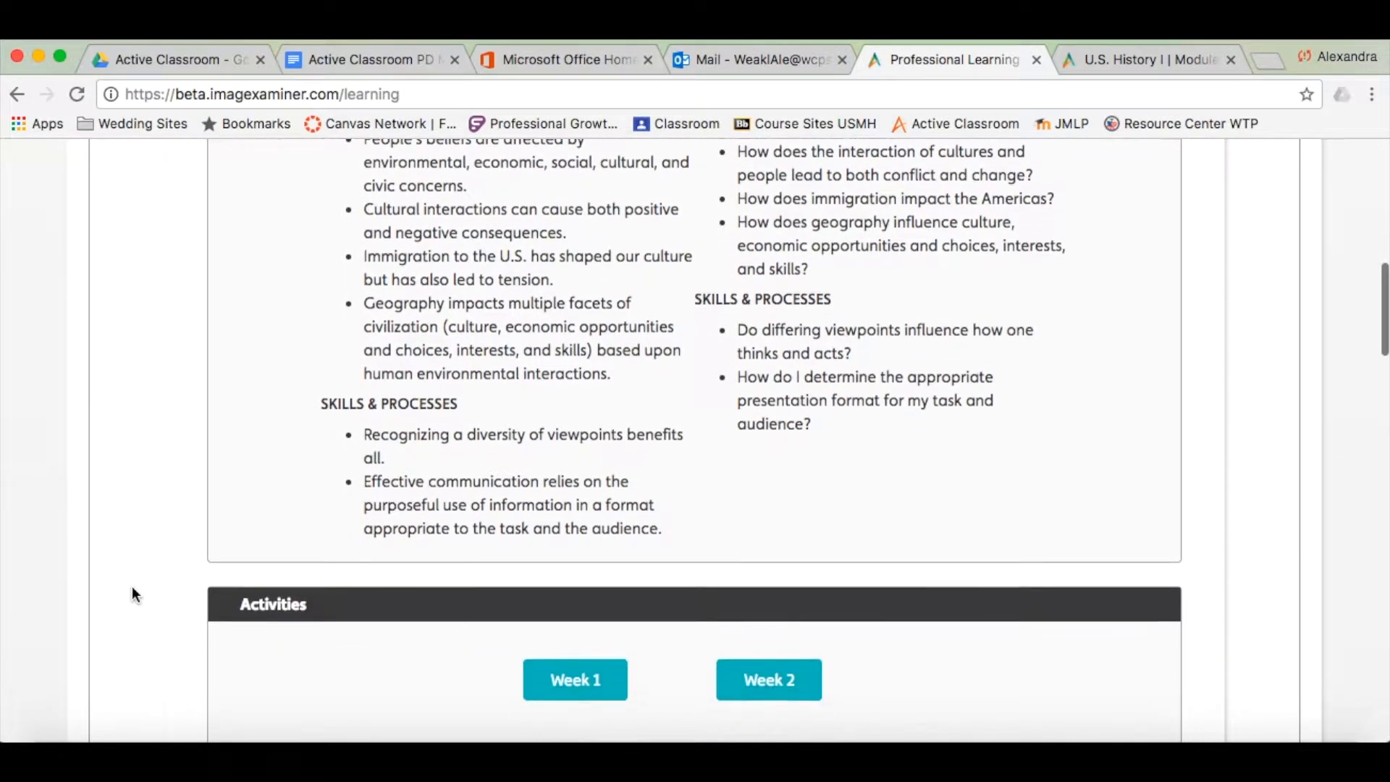
scroll(down, 3)
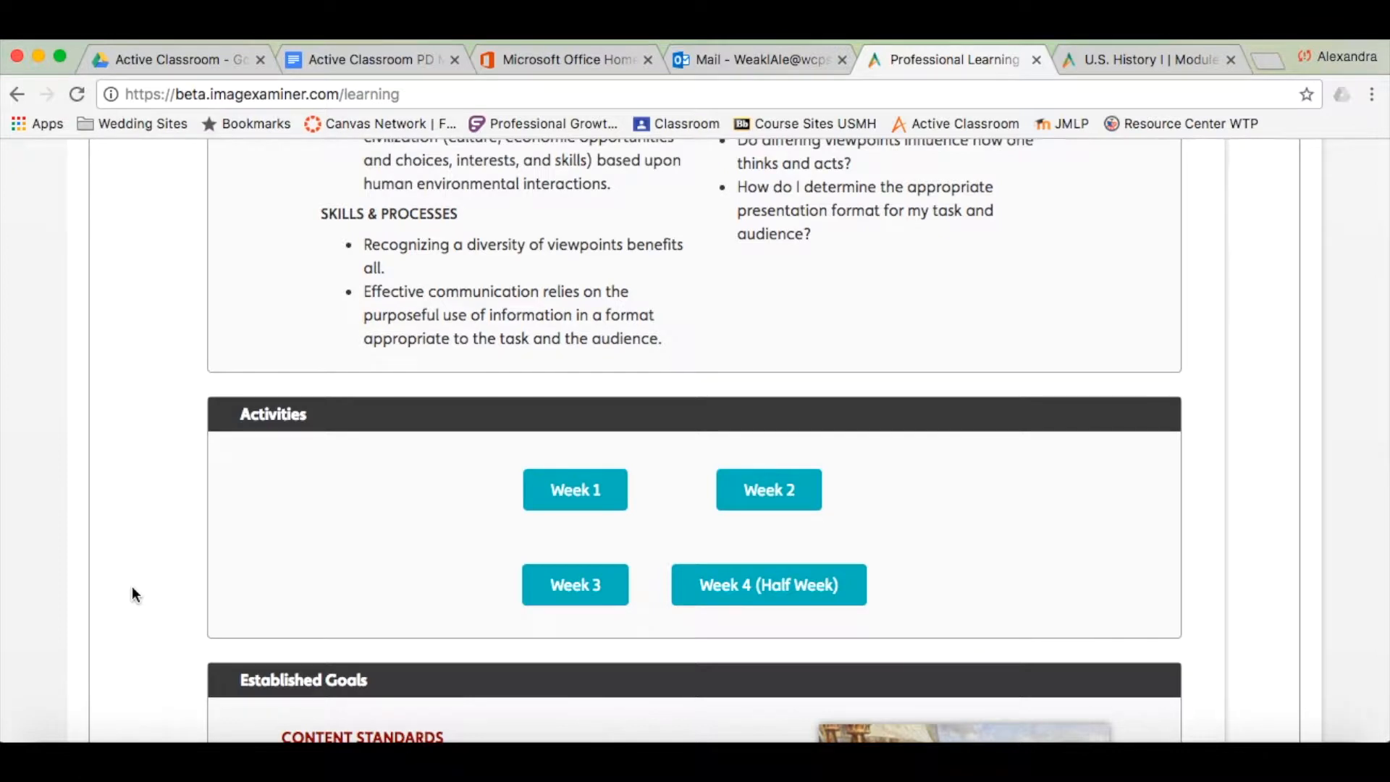
scroll(down, 3)
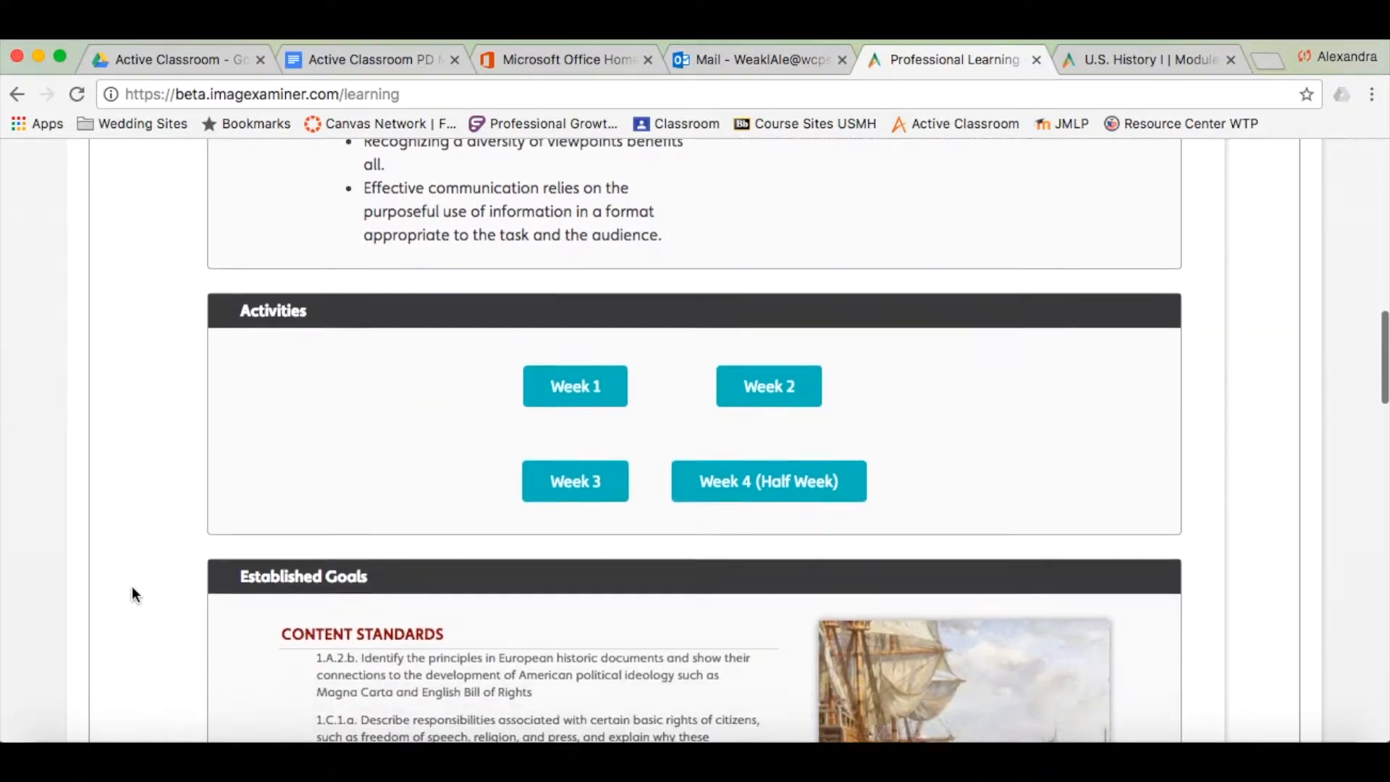
scroll(down, 3)
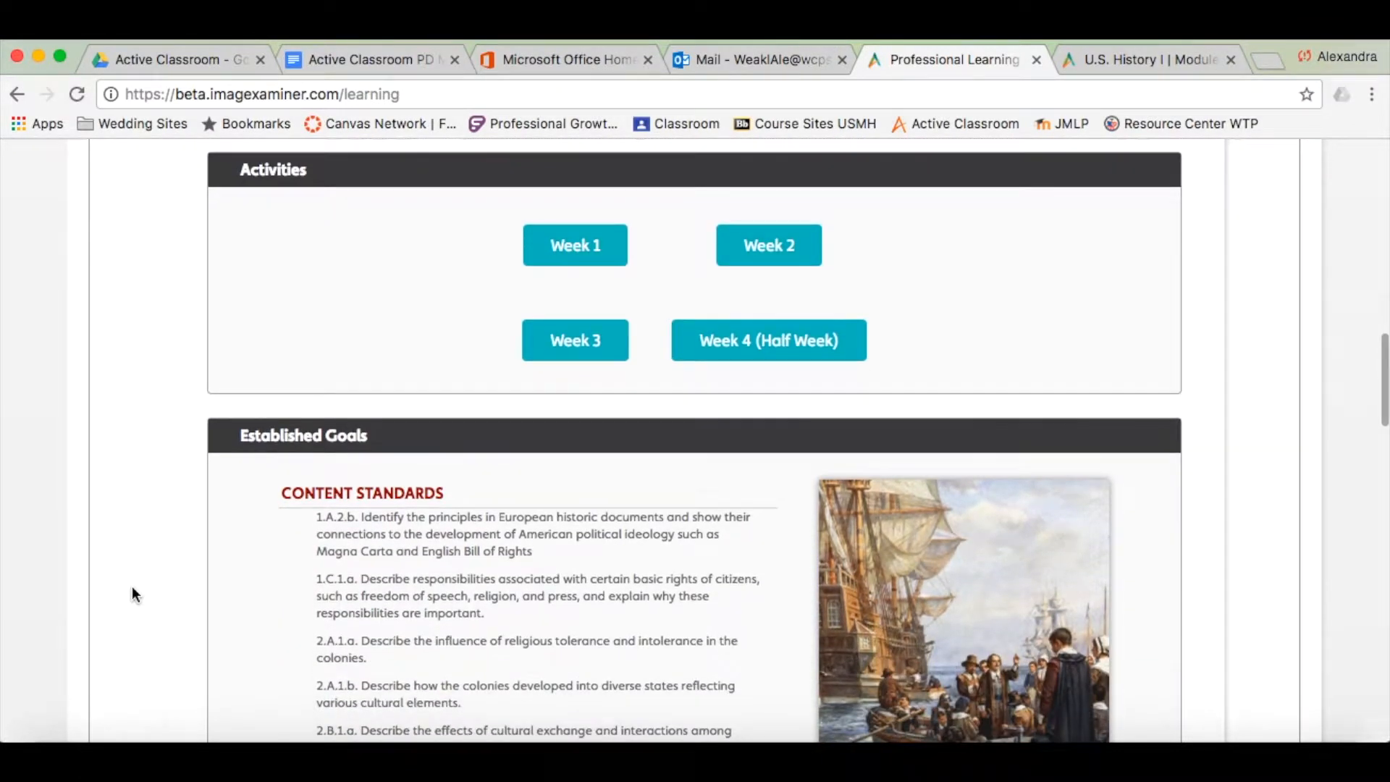
mouse_move(335, 513)
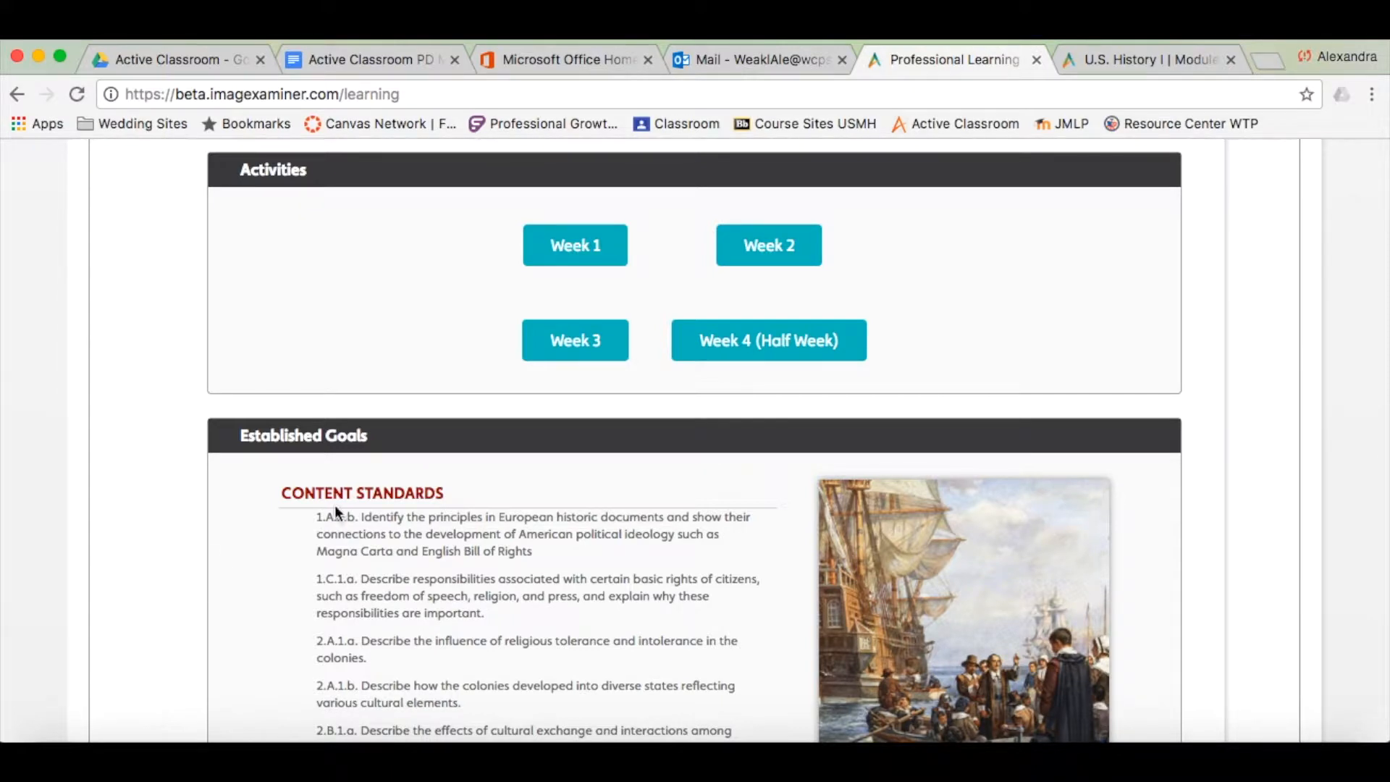
mouse_move(530, 302)
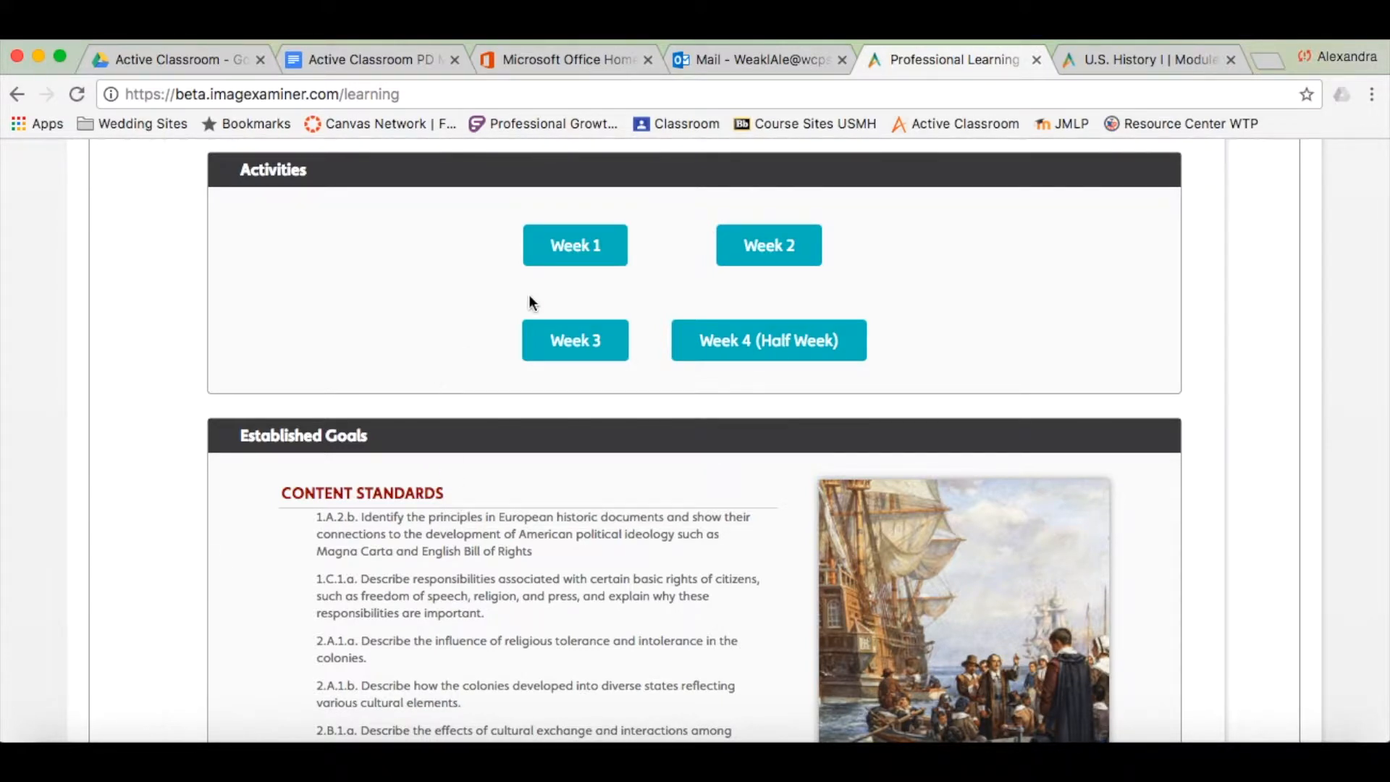
Step: Go into Week 1 of Module 1a, Settlement of the Americas
click(575, 245)
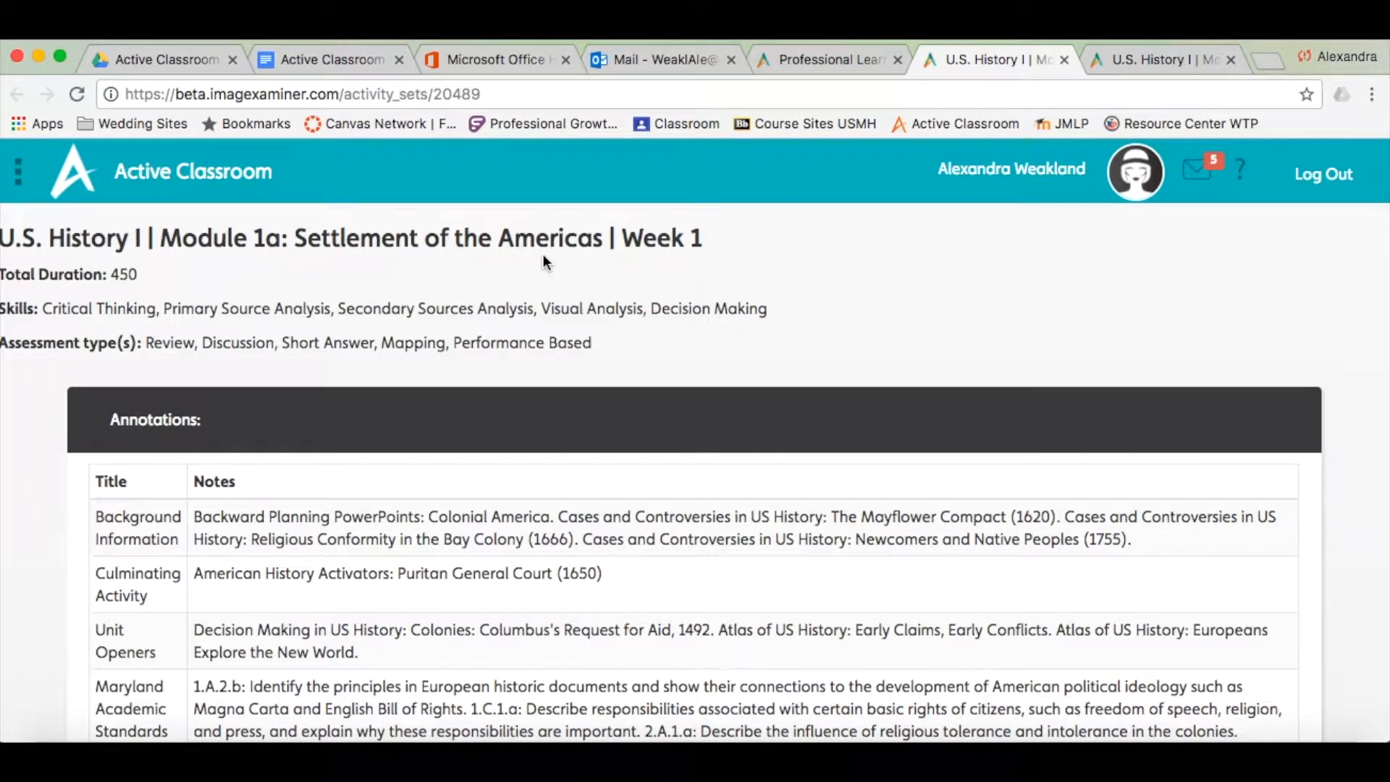
mouse_move(53, 532)
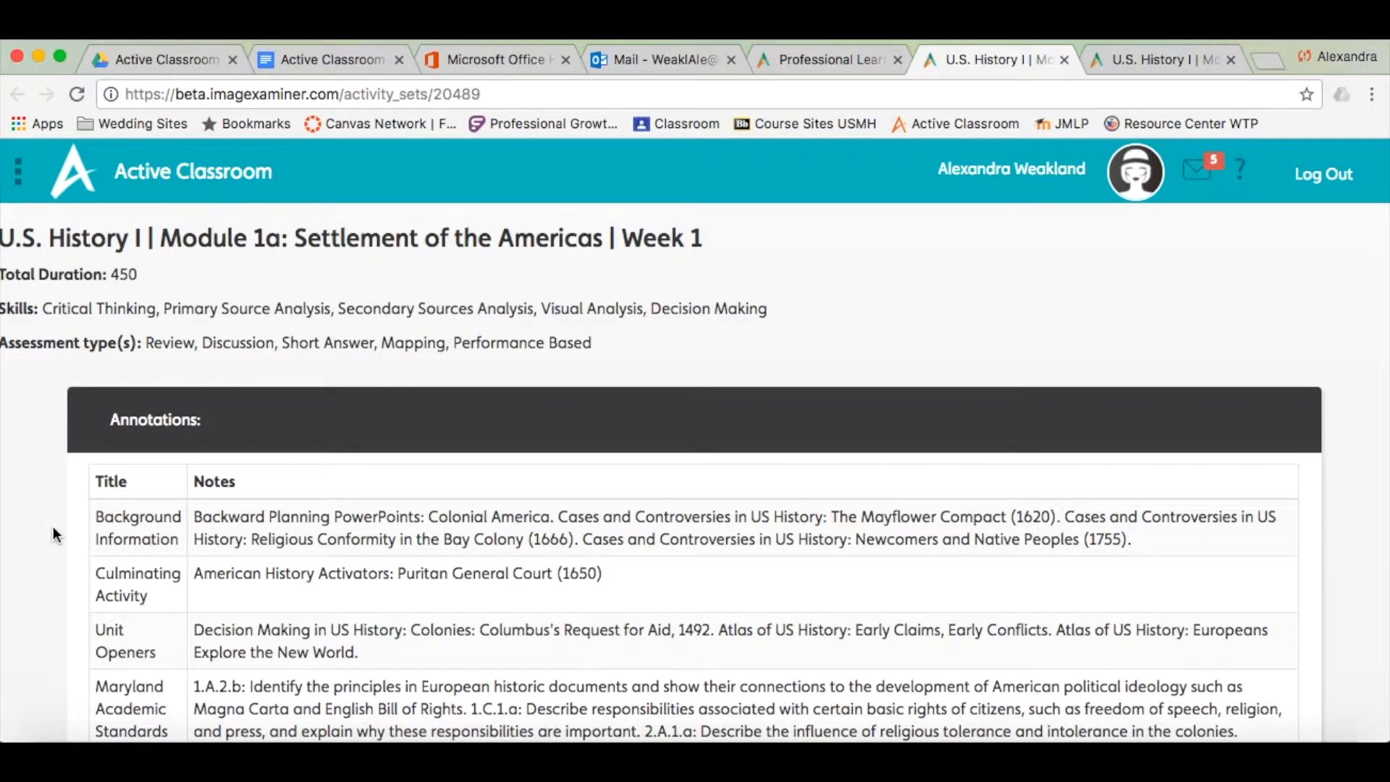
mouse_move(807, 323)
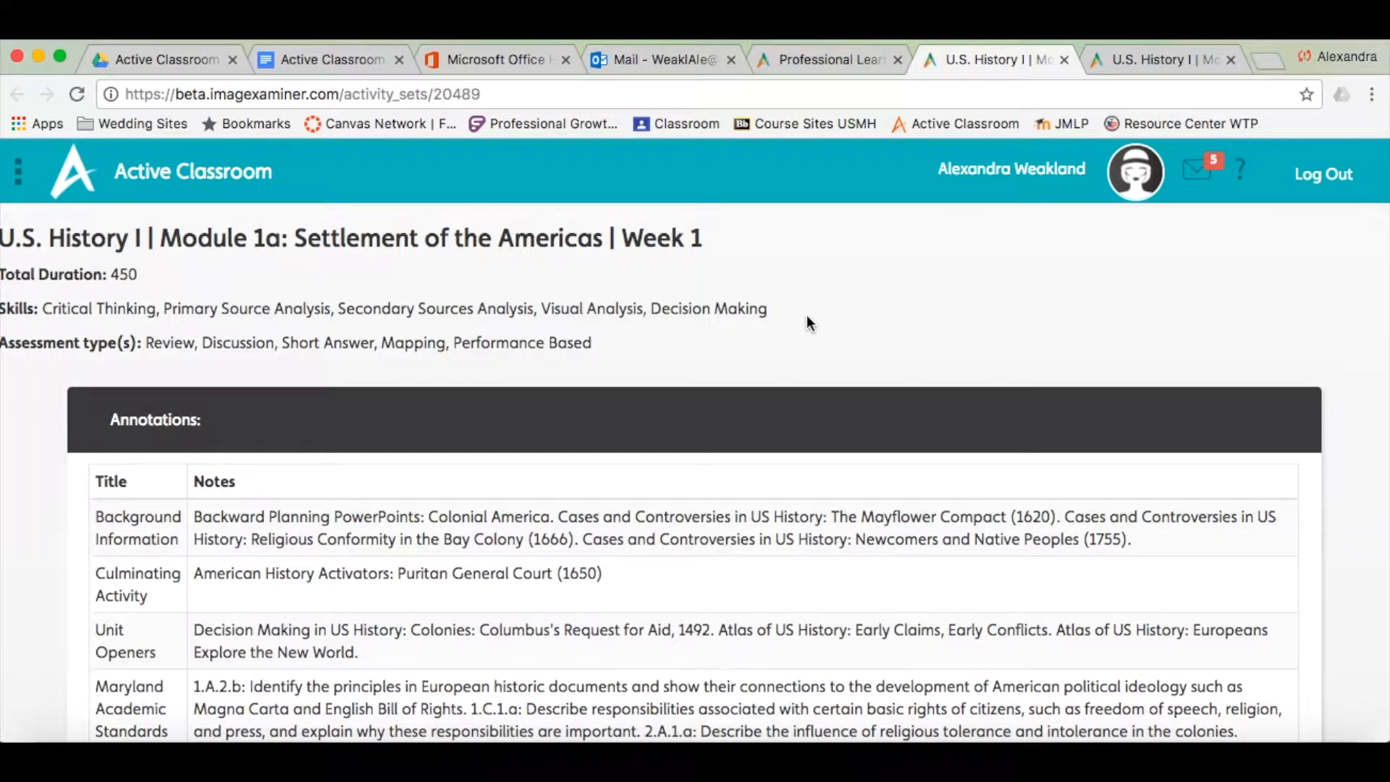
mouse_move(828, 59)
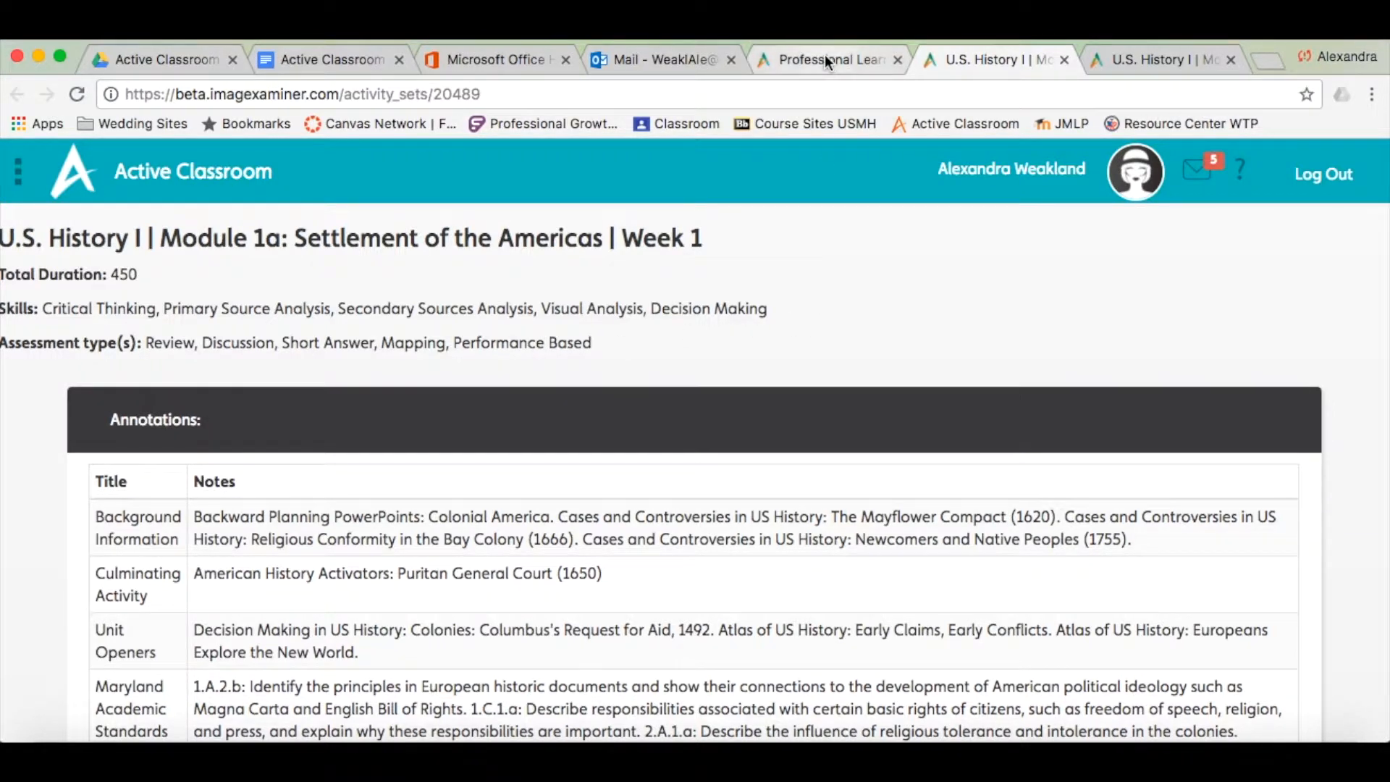
Step: Return to the Module 1a page showing the Week 1–4 activity options
click(827, 59)
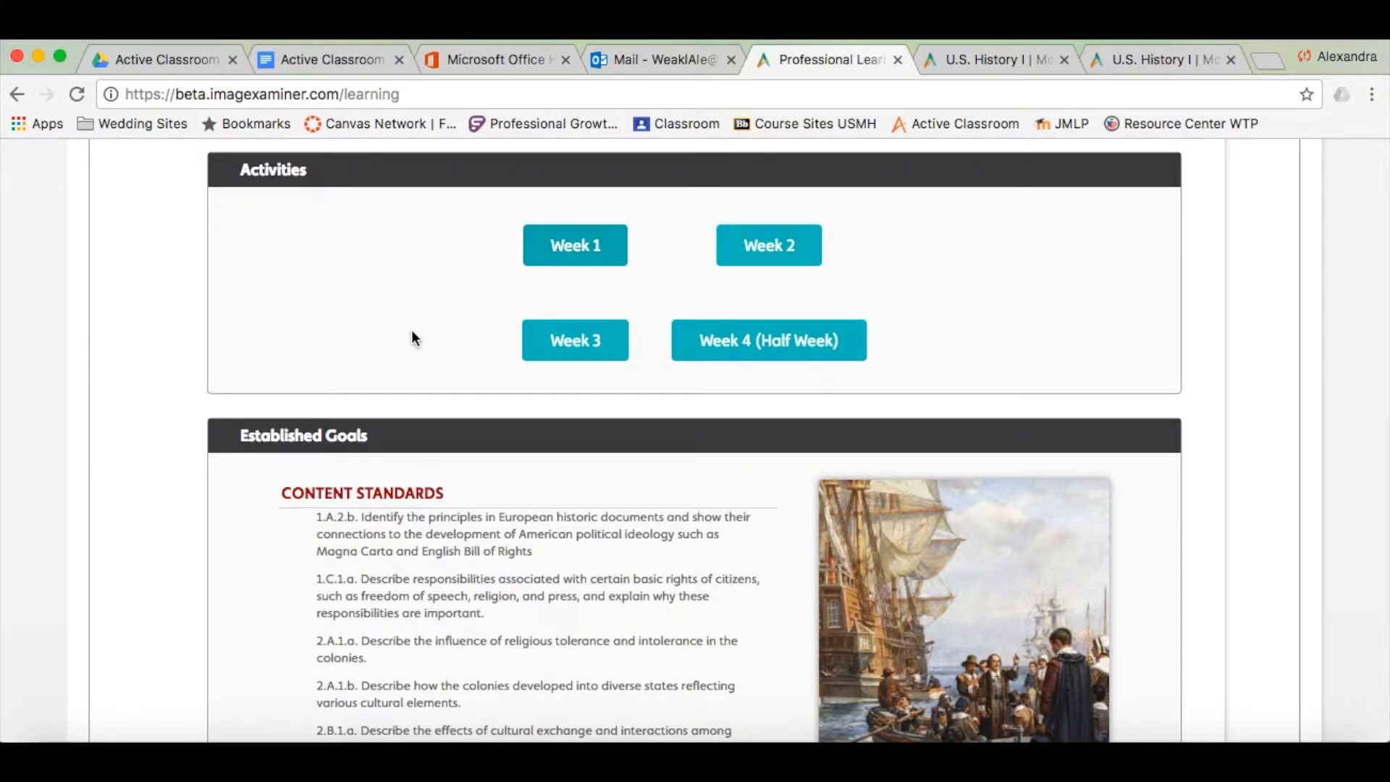
Step: Show the Assigned By Me course list with Maryland: Grade 9: U.S. Studies II
scroll(up, 3)
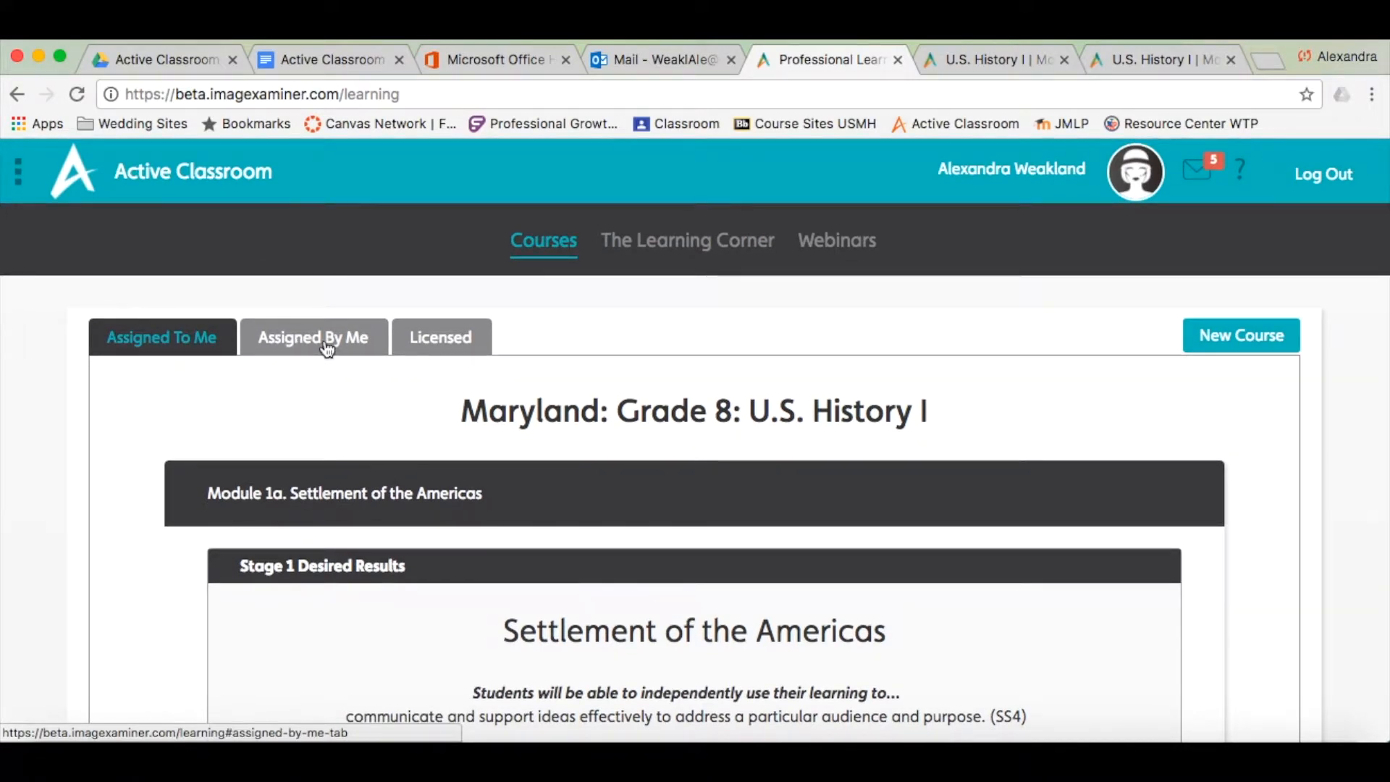
click(312, 337)
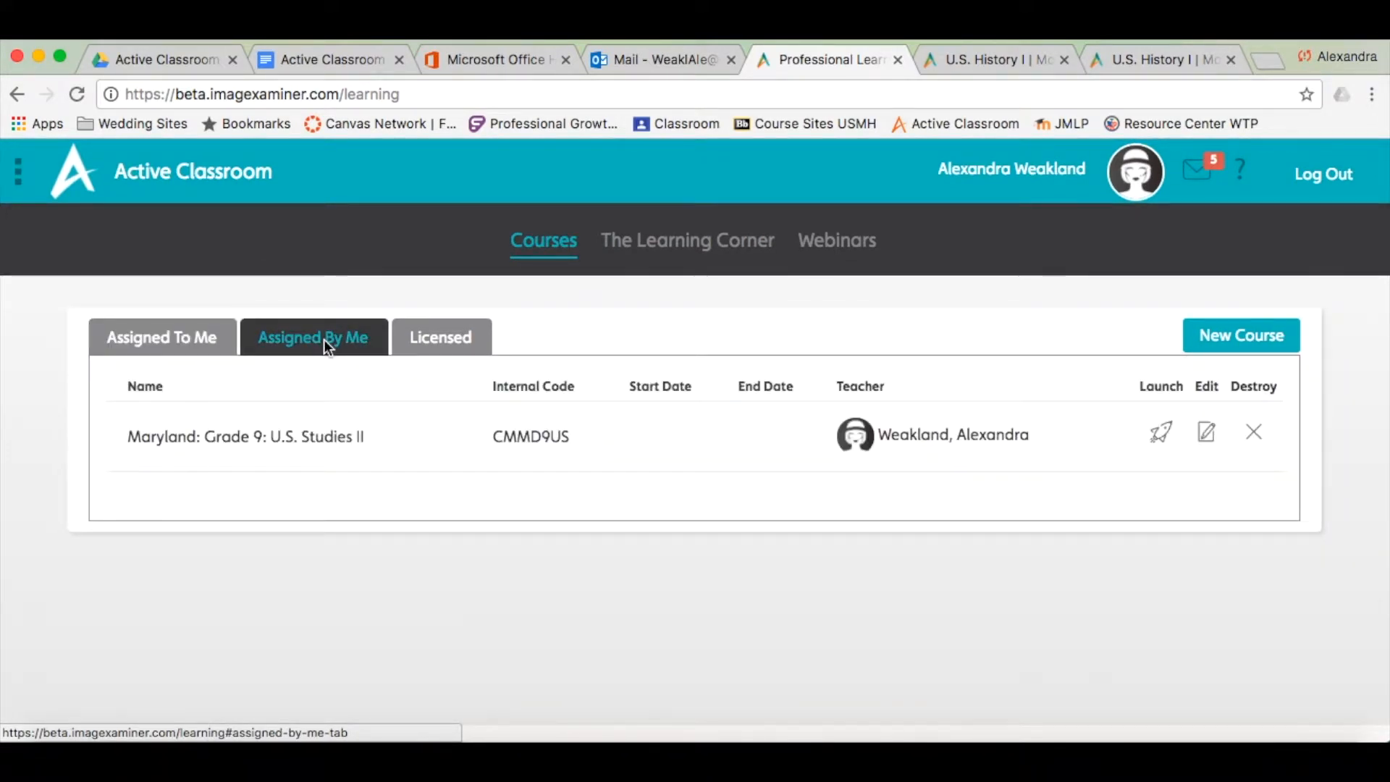
mouse_move(350, 594)
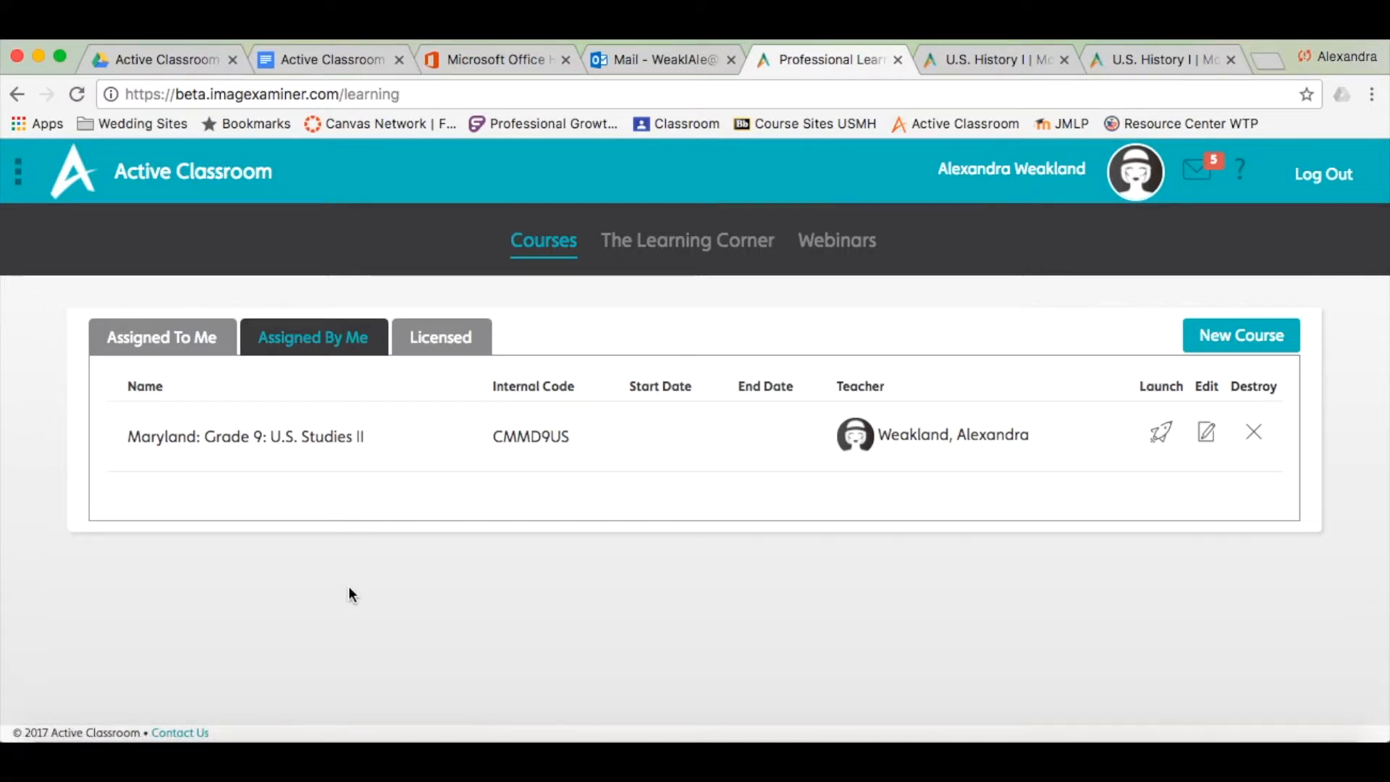
mouse_move(425, 459)
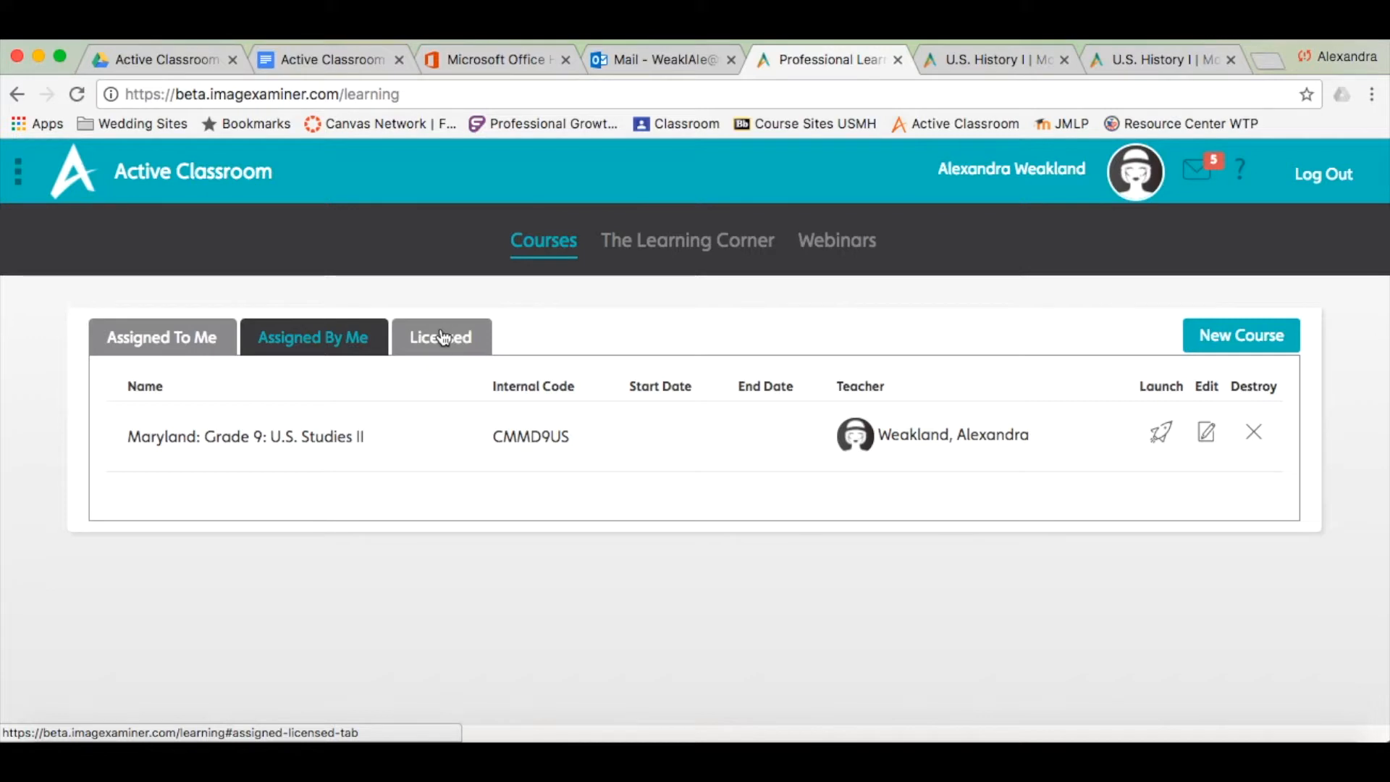
Step: Show the Licensed course list of Maryland Grade 6 to Grade 10 history courses
click(440, 338)
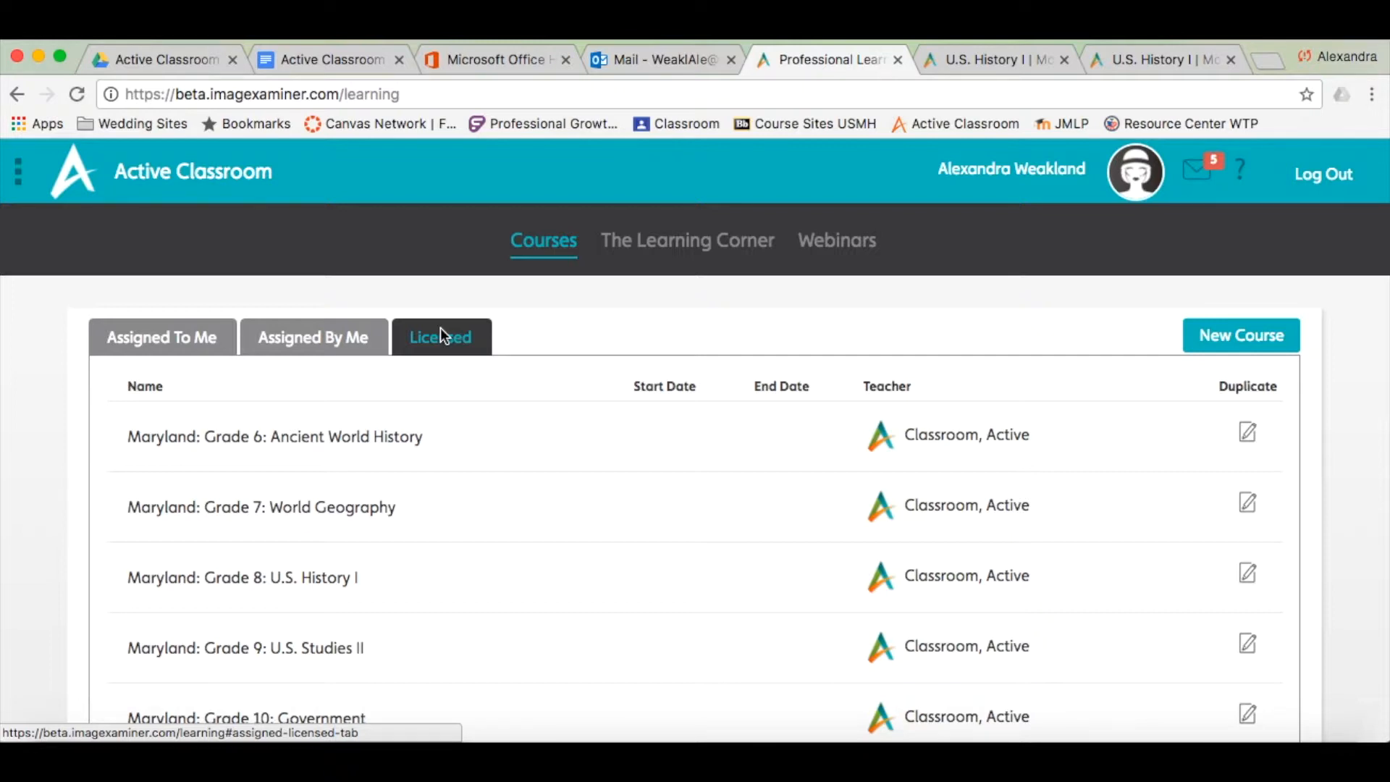
mouse_move(452, 339)
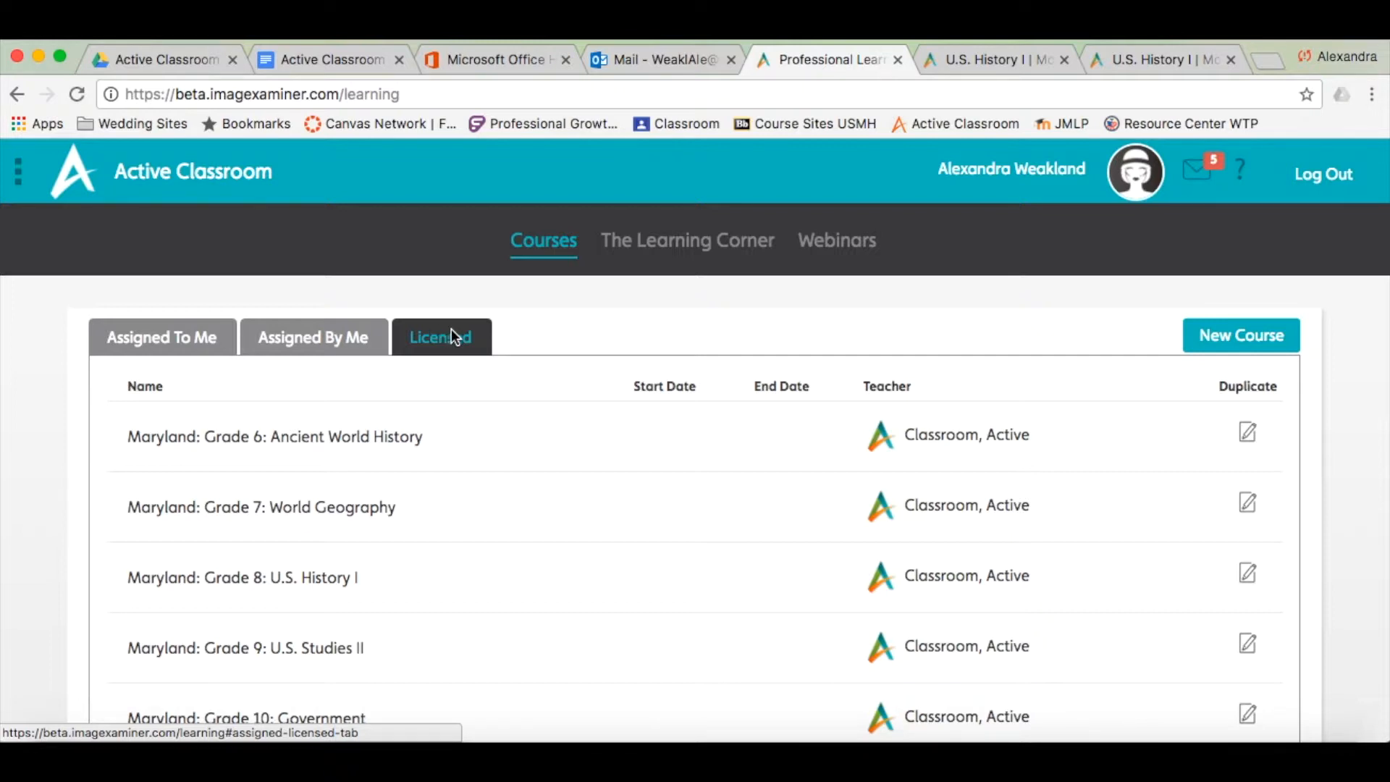
mouse_move(663, 252)
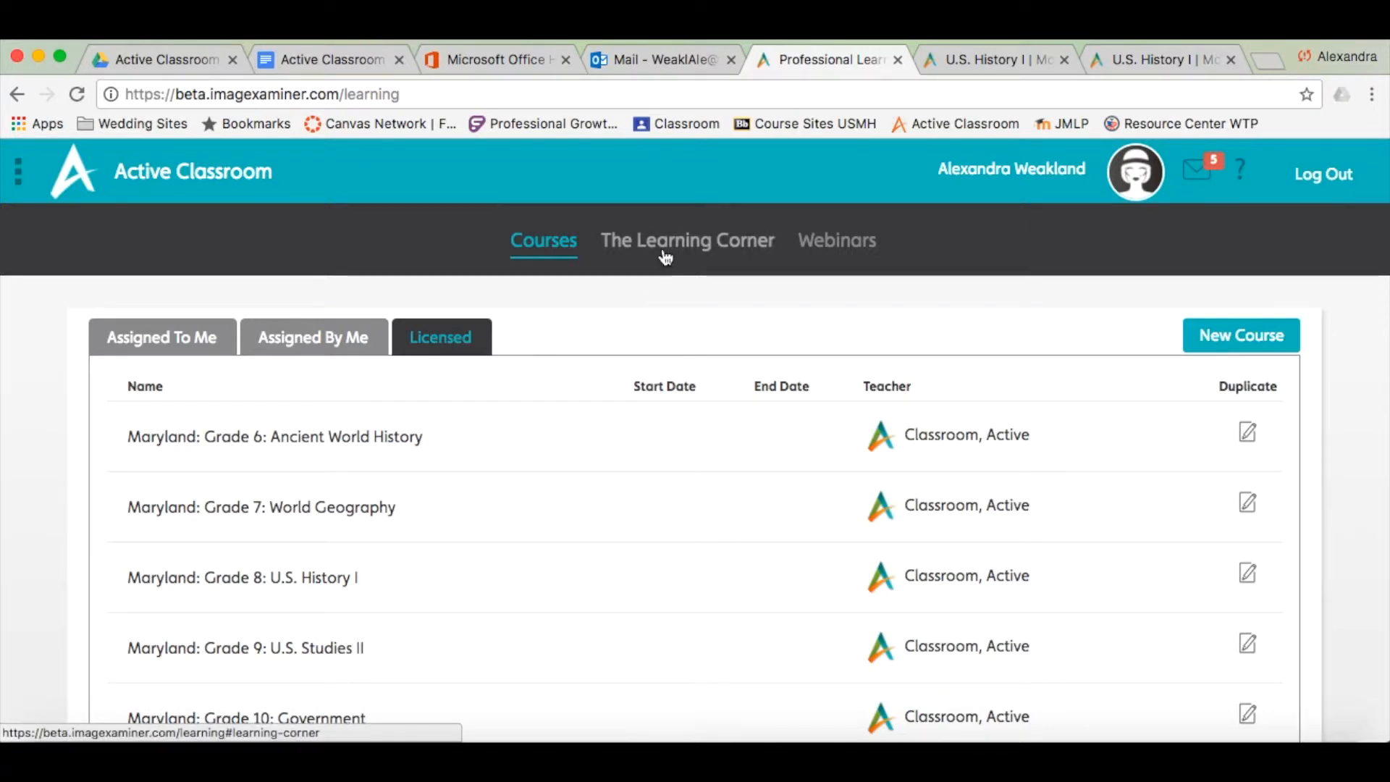
Step: Browse The Learning Corner topics such as Adult Learning Theory and The Classroom Environment
click(686, 240)
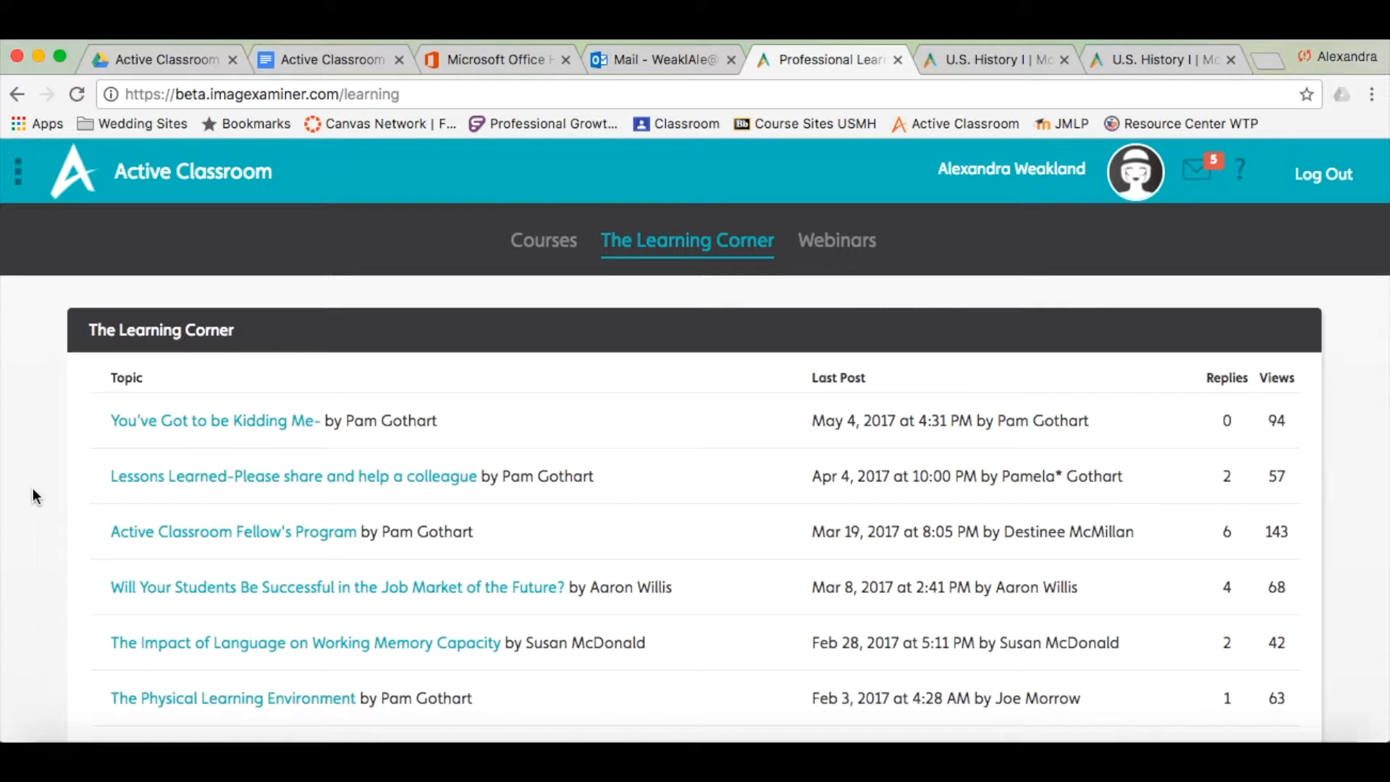
scroll(down, 3)
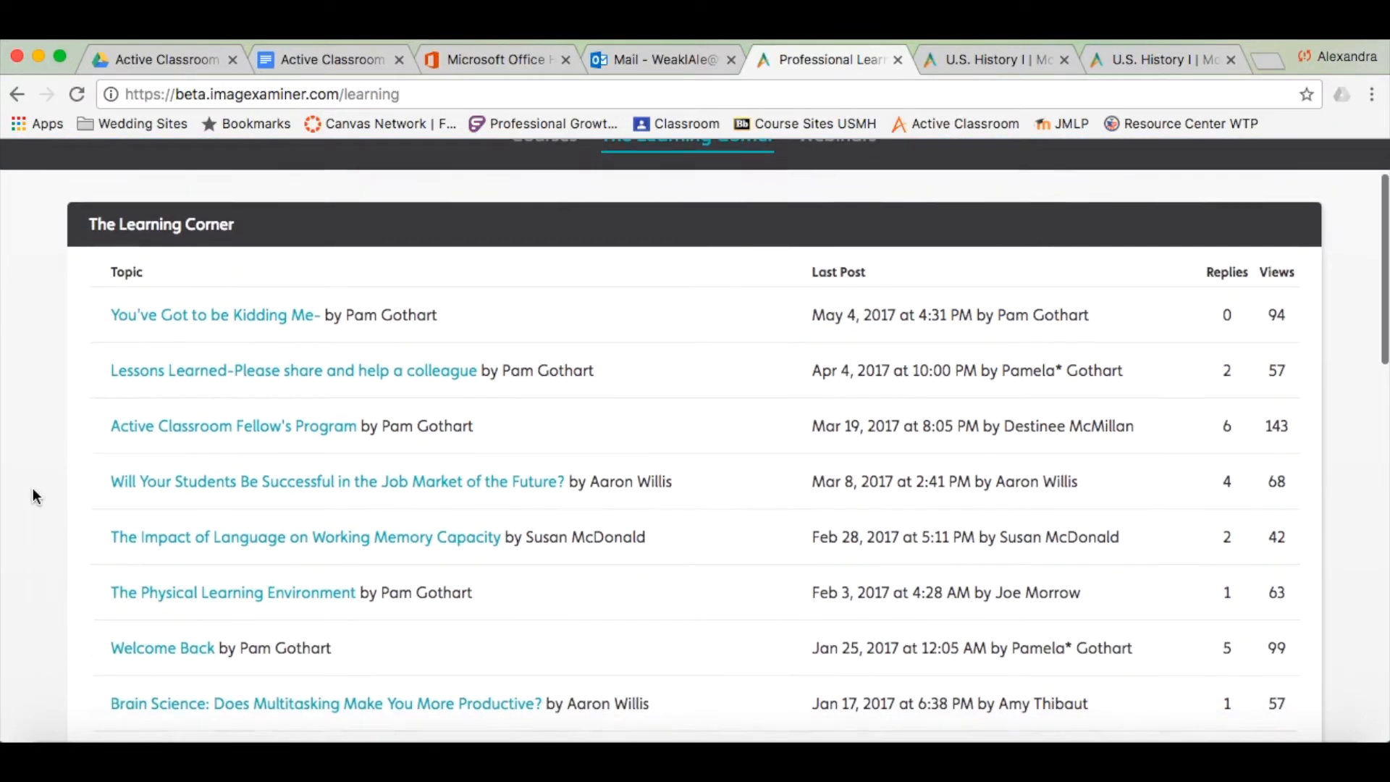
scroll(down, 3)
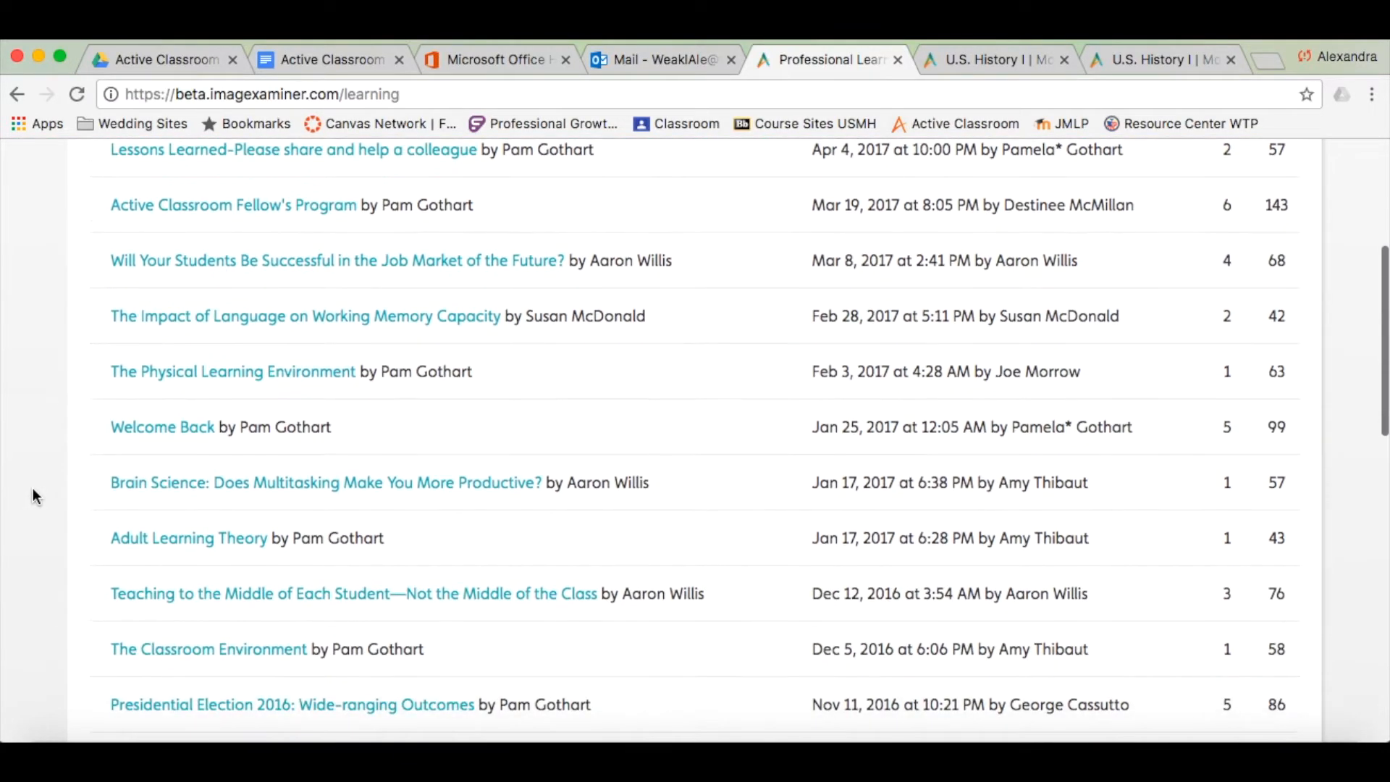
scroll(down, 3)
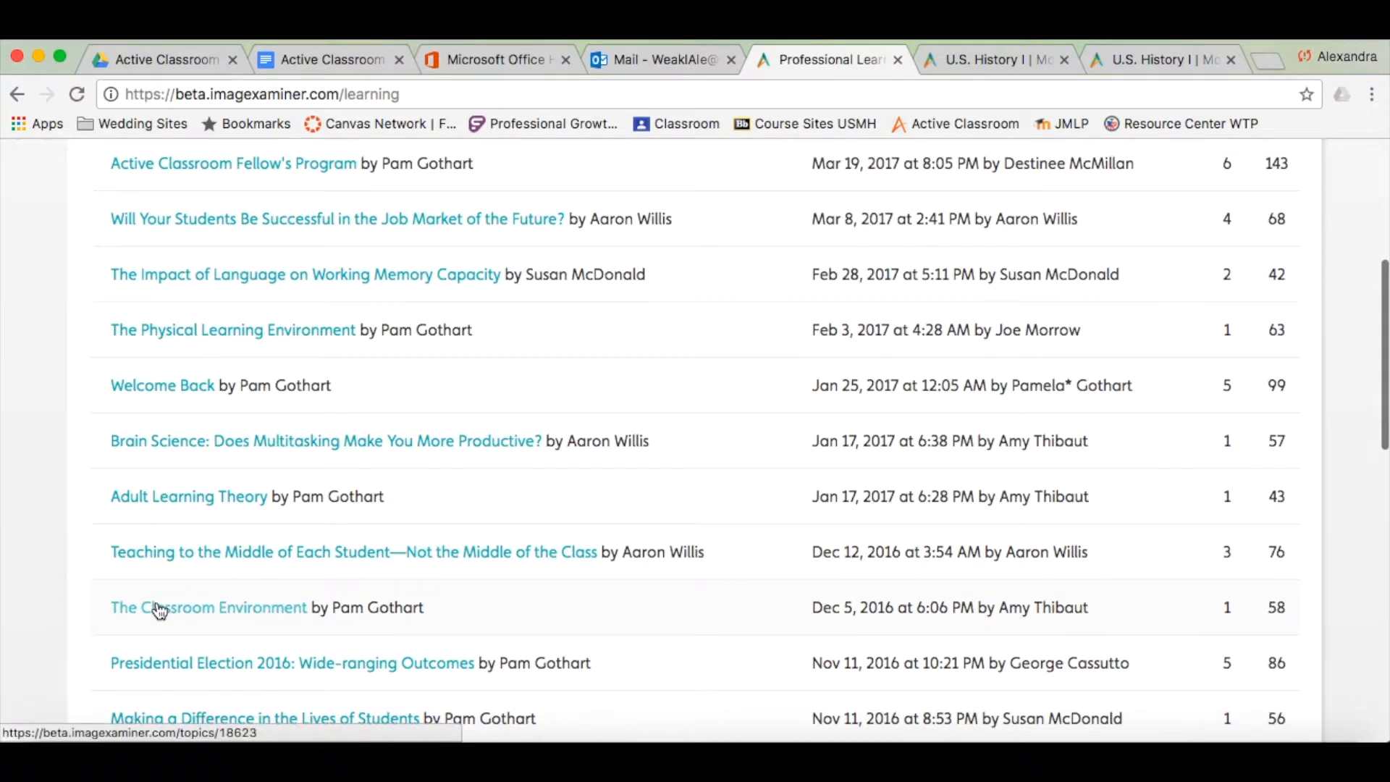
click(208, 607)
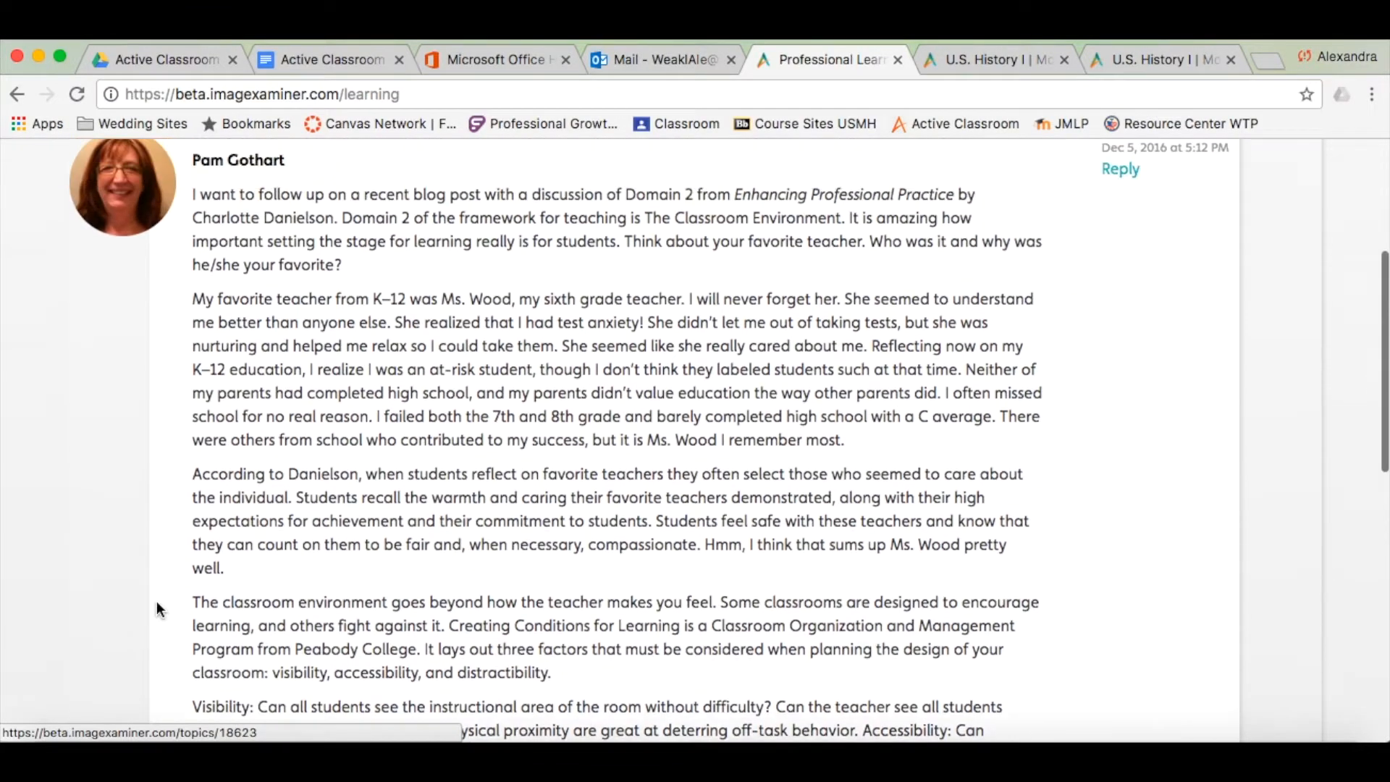
scroll(up, 3)
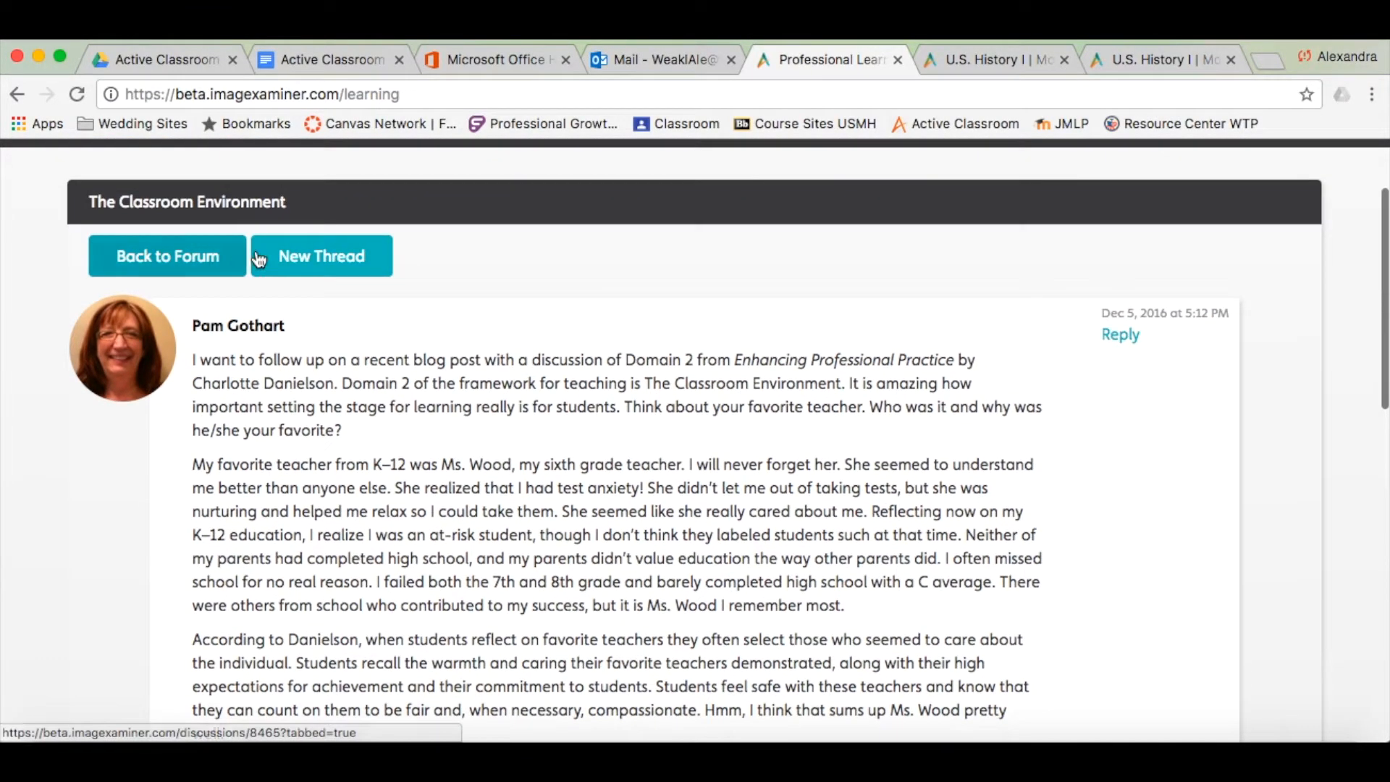
mouse_move(164, 559)
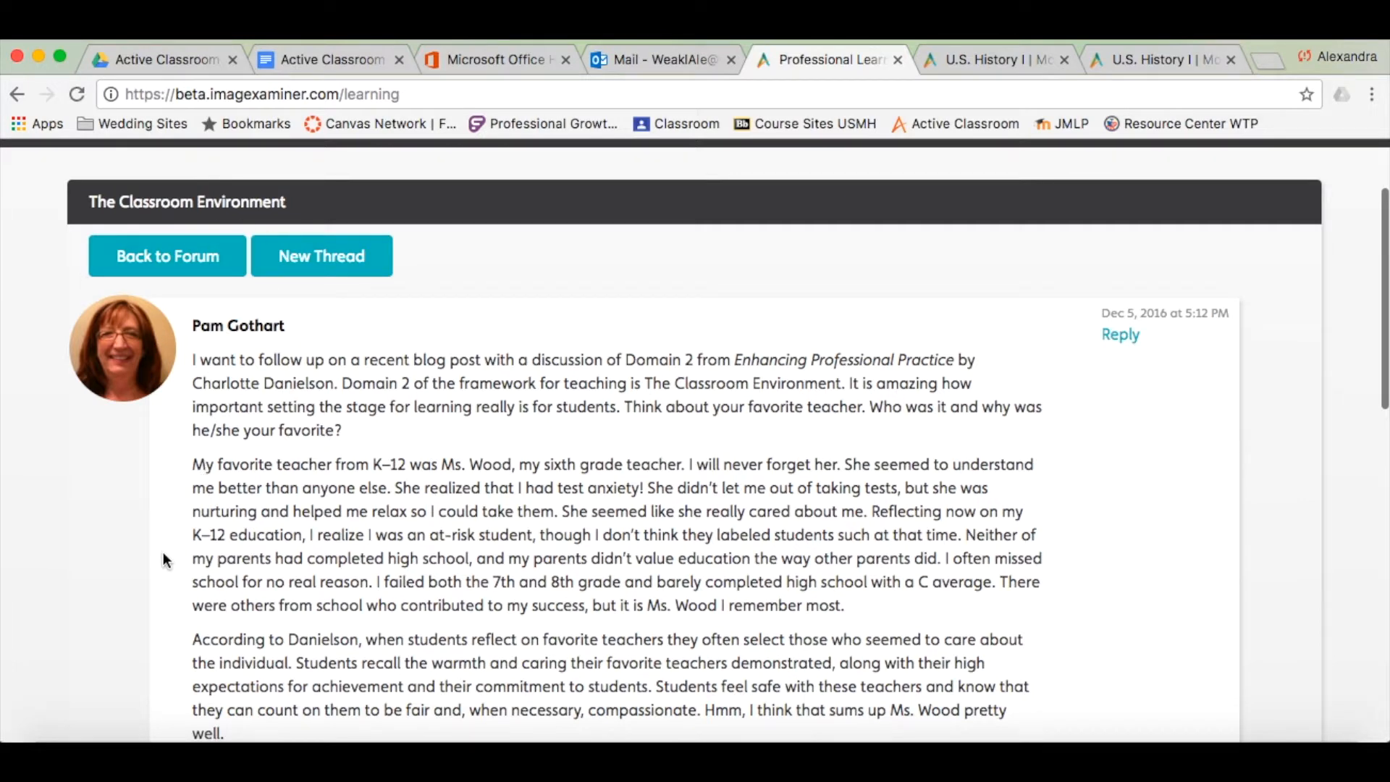
scroll(down, 3)
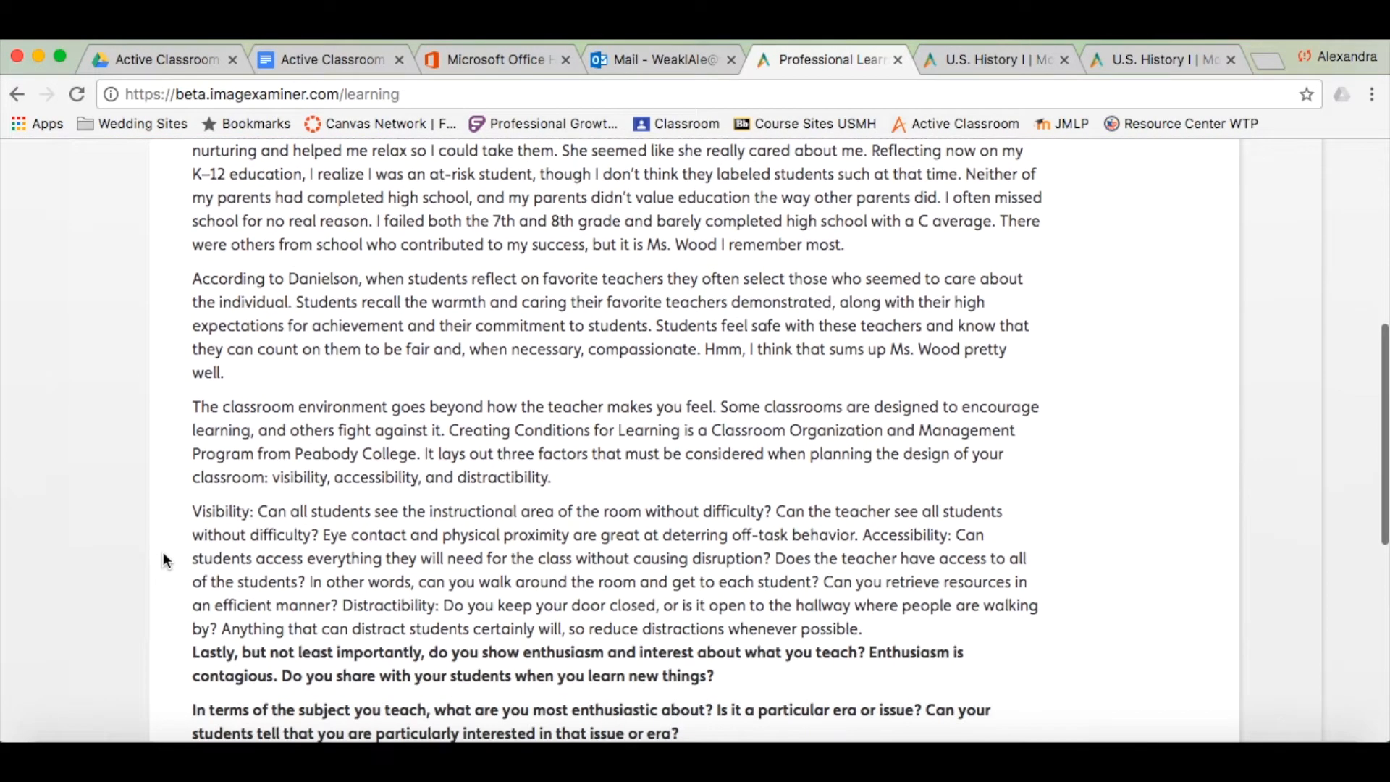
scroll(down, 3)
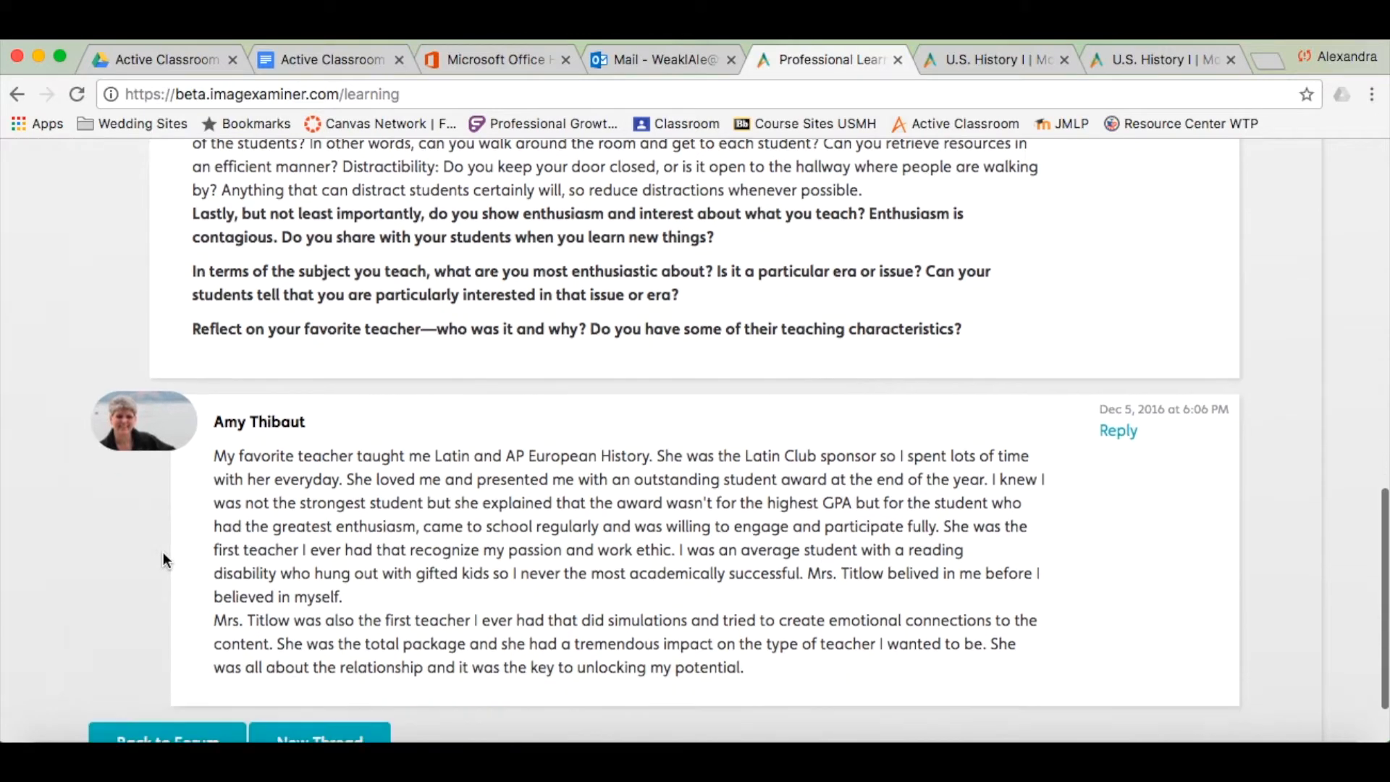
scroll(down, 3)
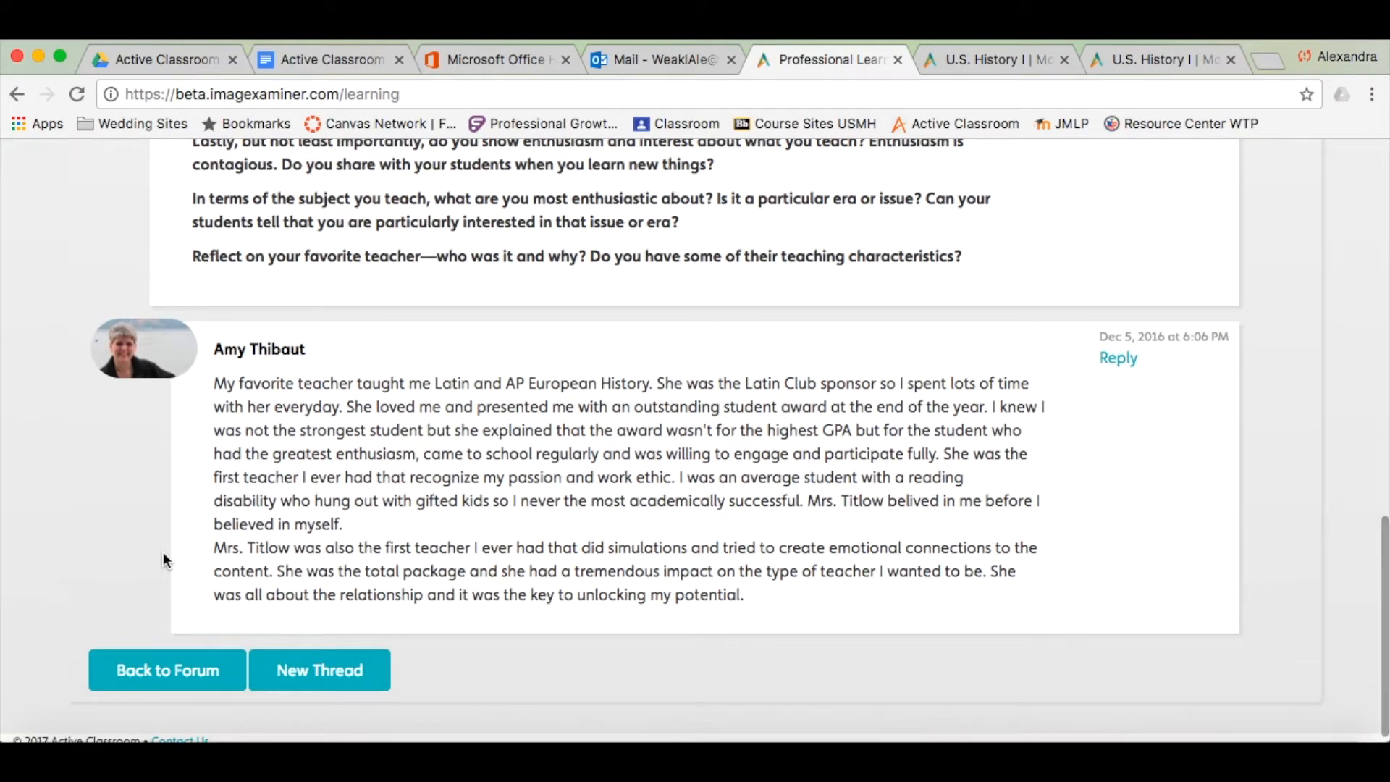
mouse_move(134, 452)
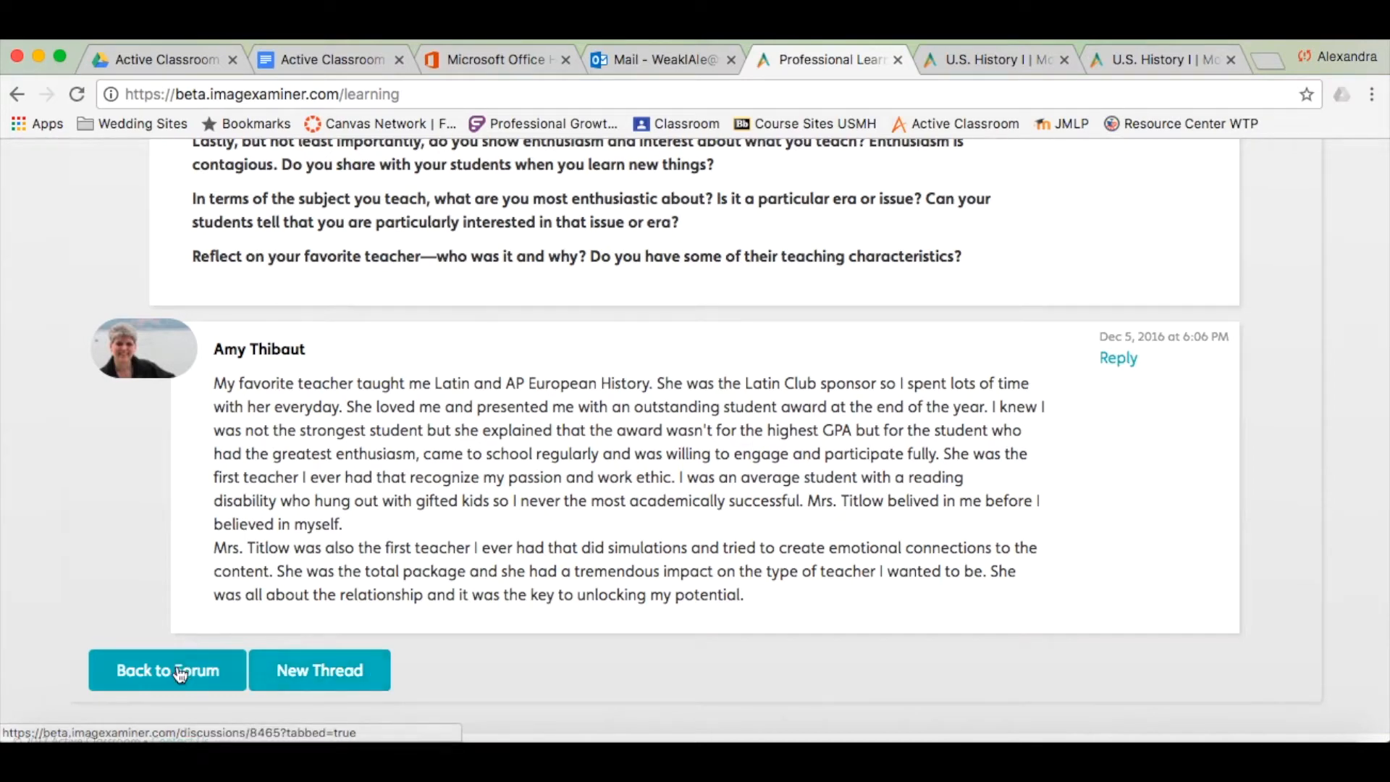
click(166, 671)
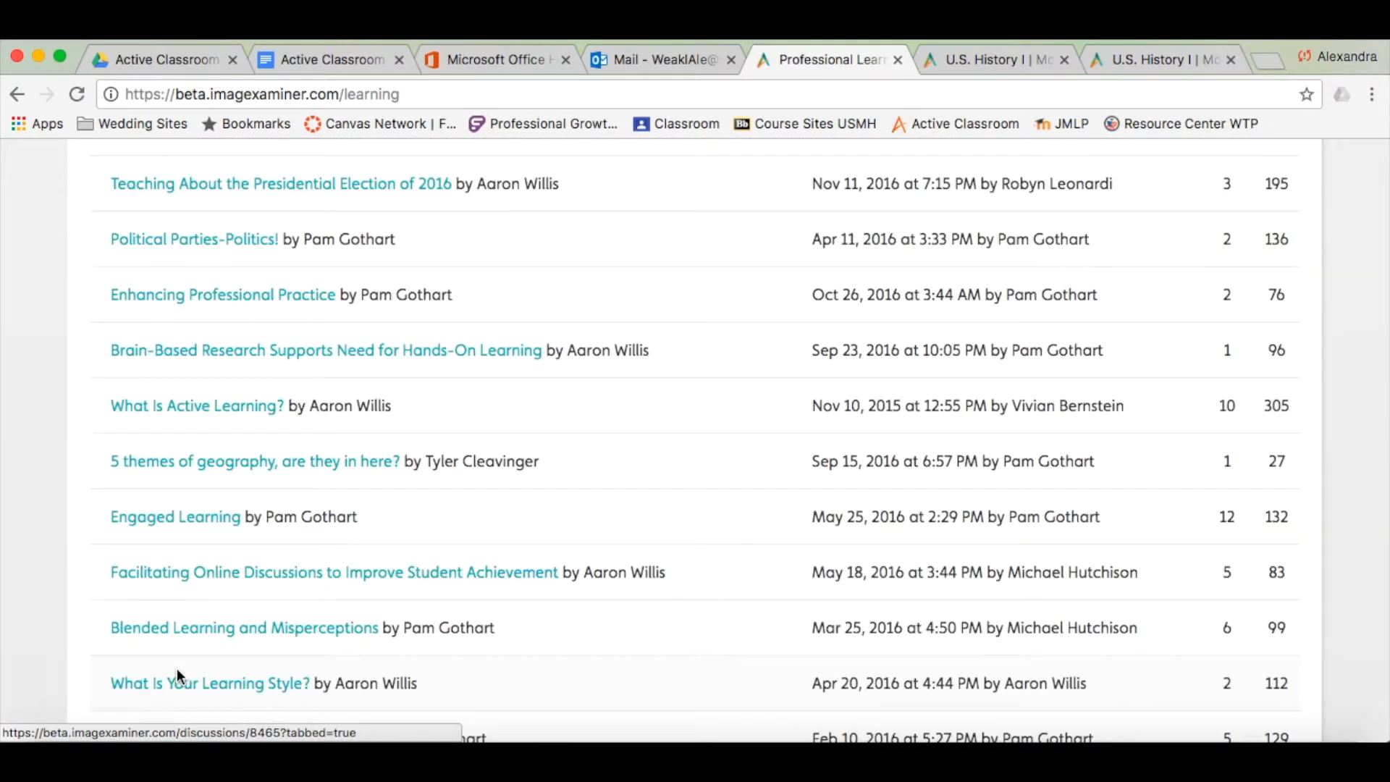
Step: Leave the forum list and go to the Webinars section of upcoming webinars
scroll(up, 3)
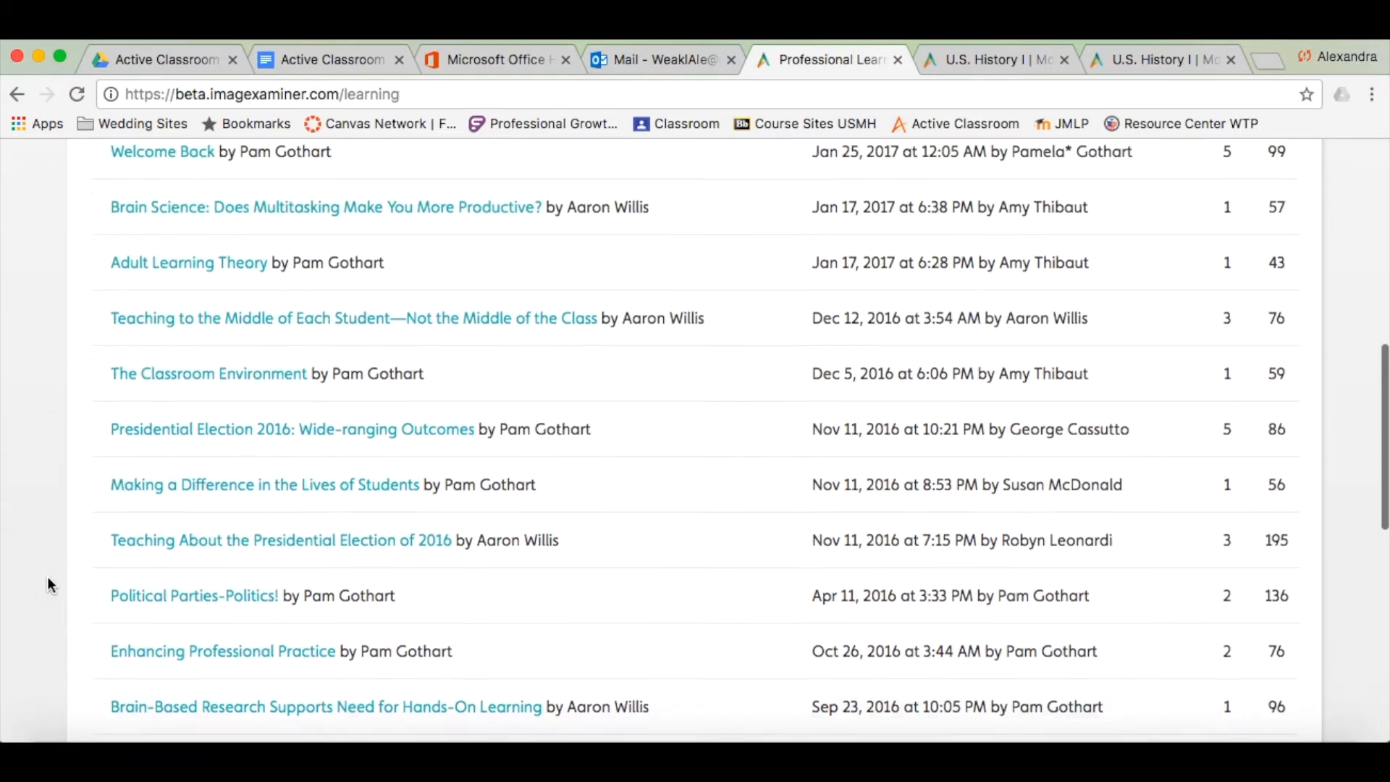
scroll(up, 3)
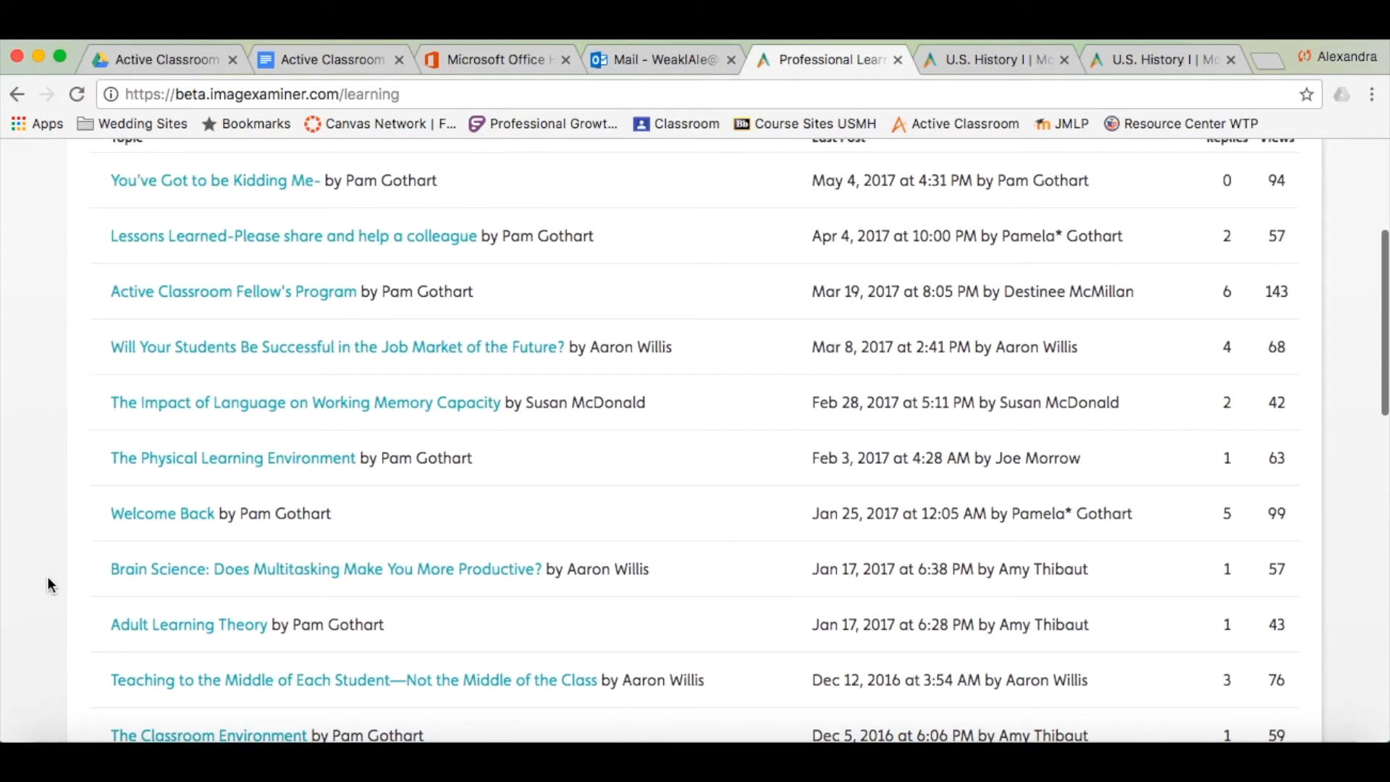
scroll(up, 3)
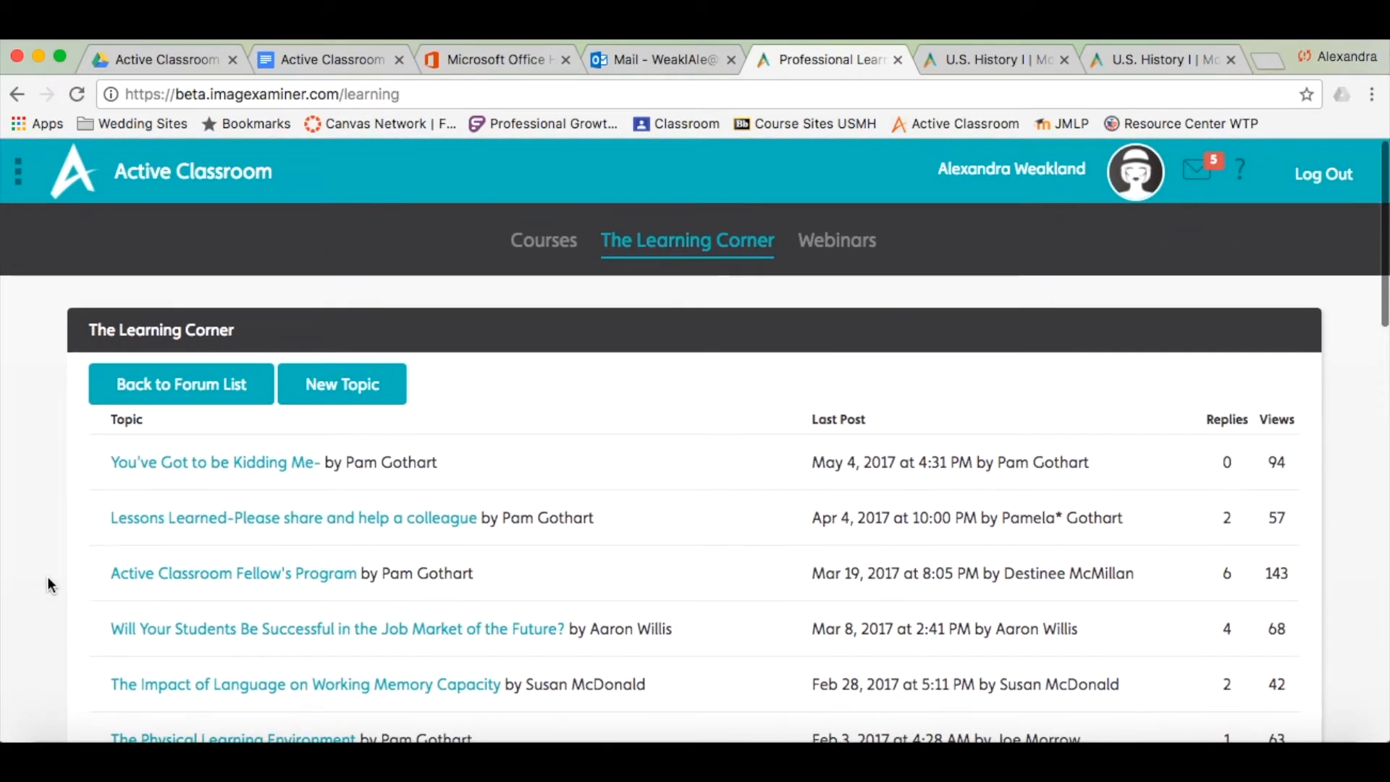
mouse_move(836, 241)
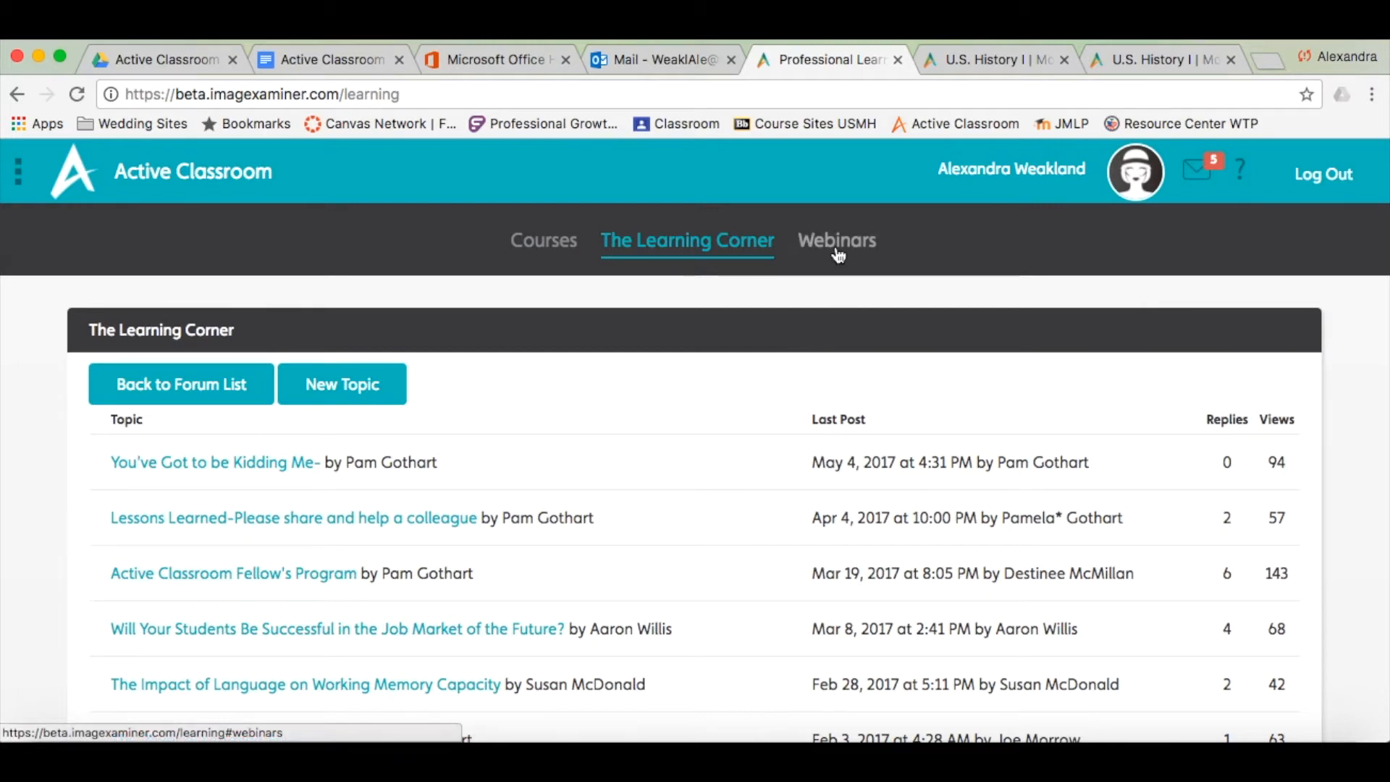
click(836, 240)
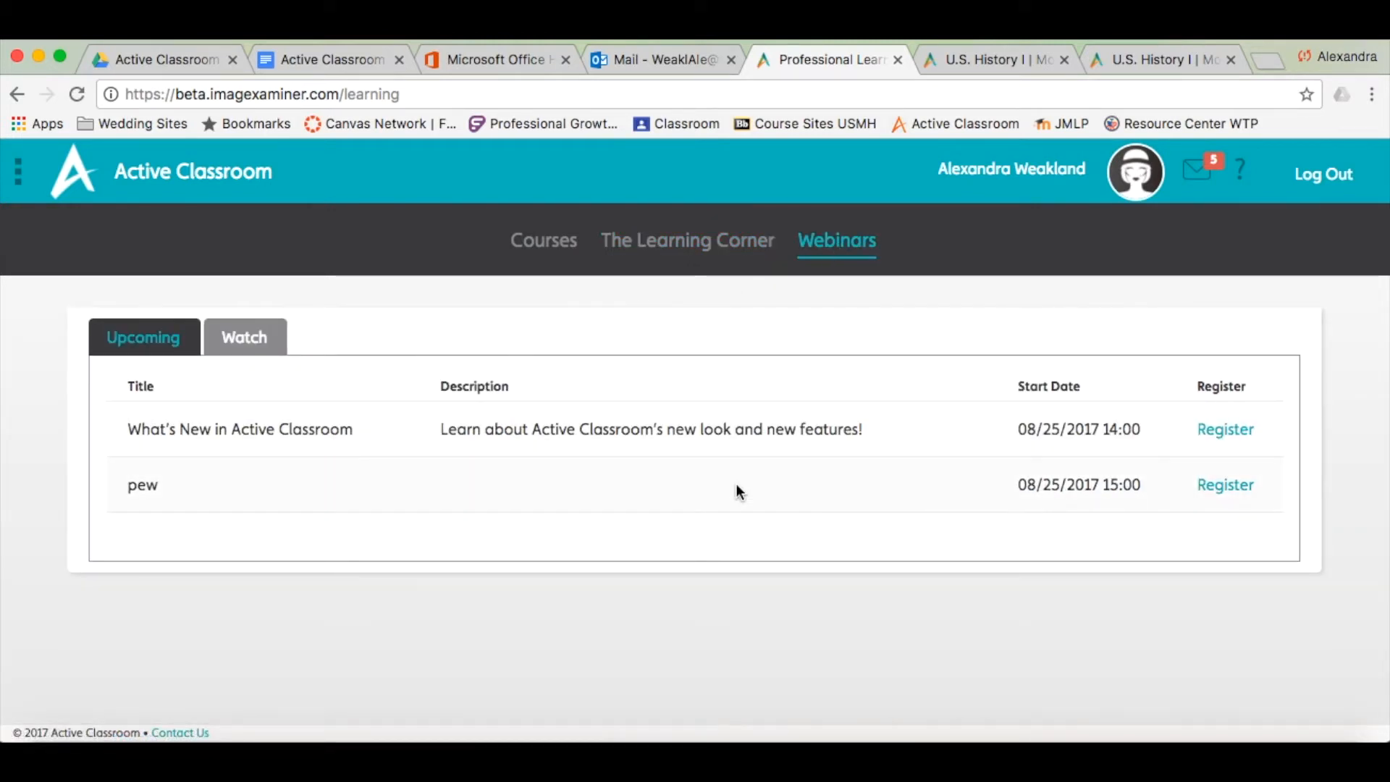
mouse_move(443, 459)
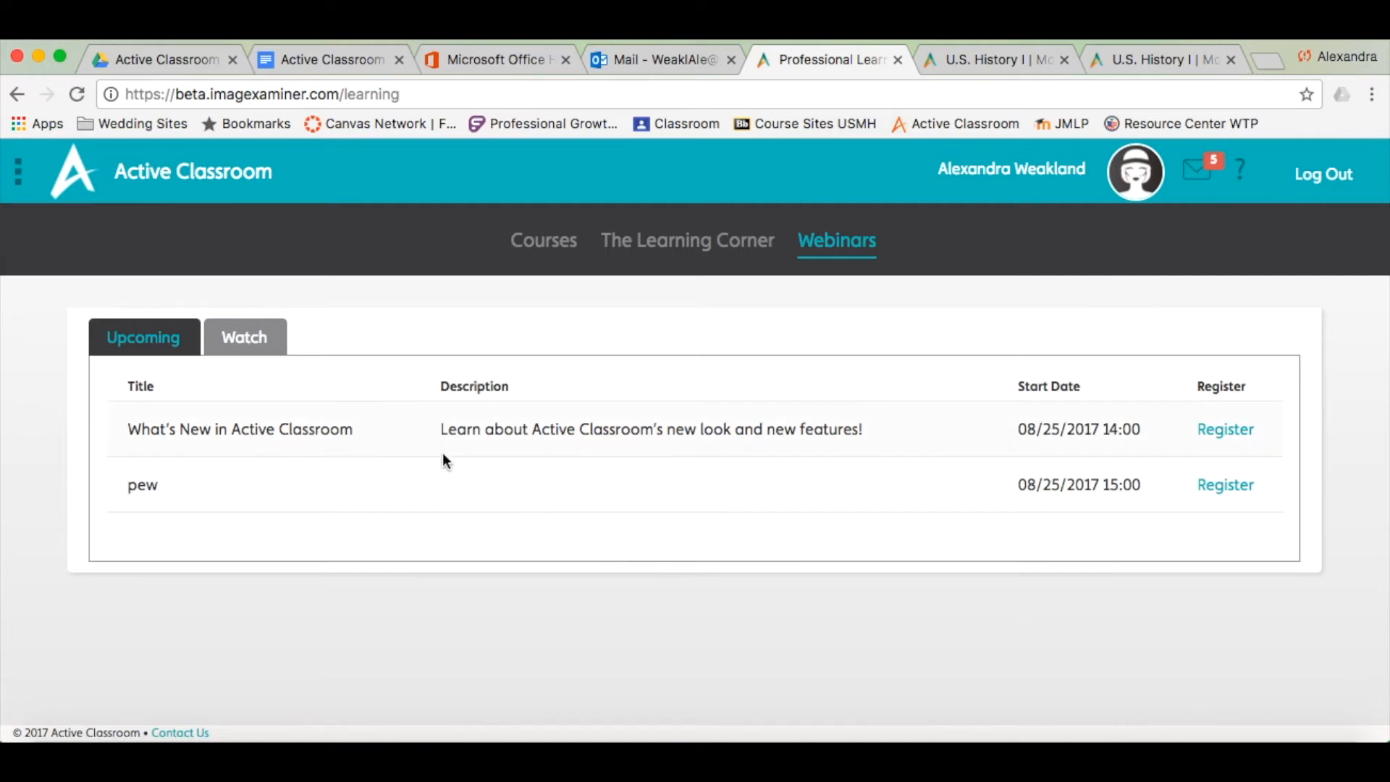
Step: Show the Watch list of recorded webinars, including Laying the Foundation for AP Courses
click(243, 338)
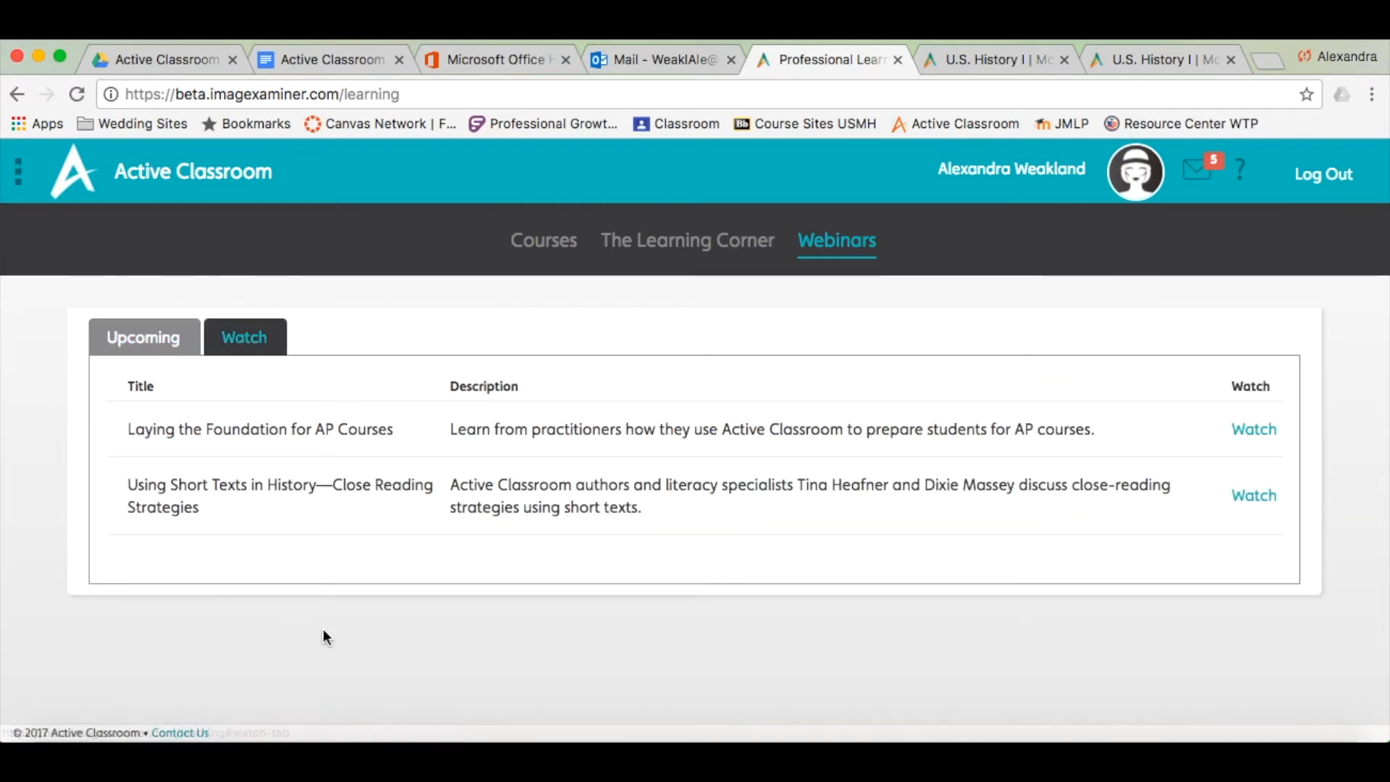